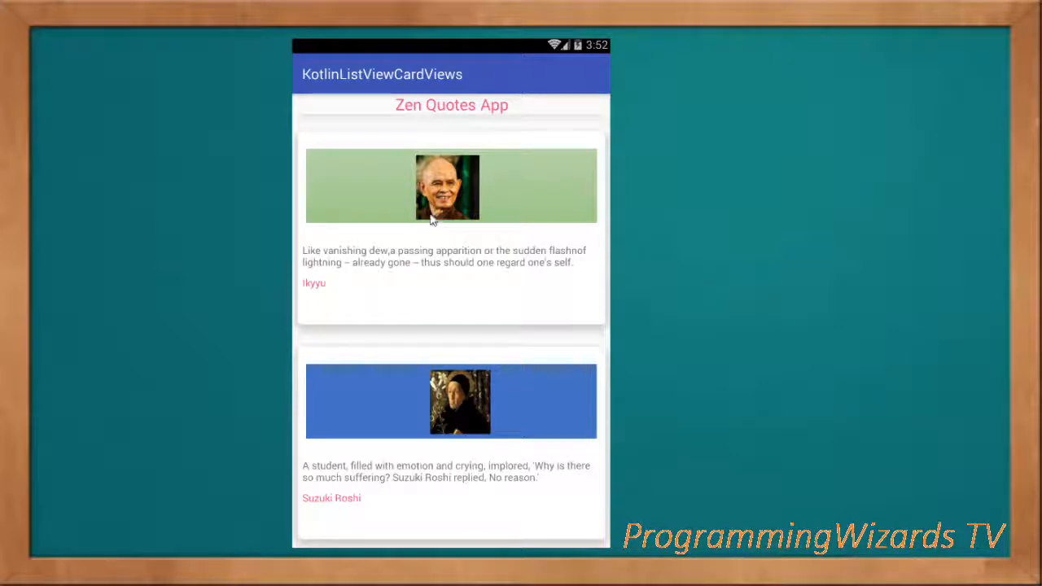
Create a Kotlin phone project at API 14 with an Empty Activity, MainActivity and activity_main.
scroll(down, 3)
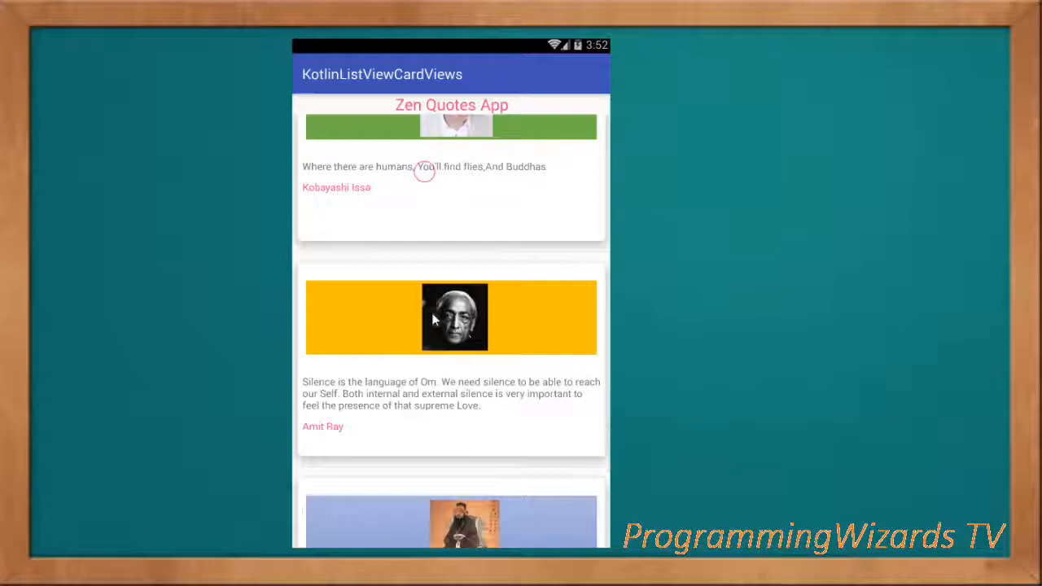
scroll(down, 3)
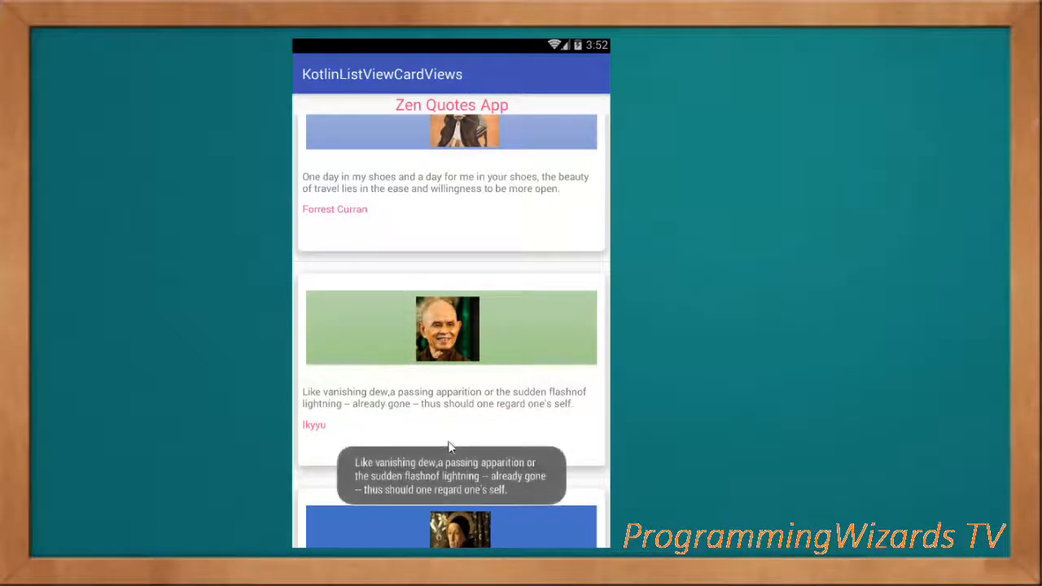
scroll(down, 3)
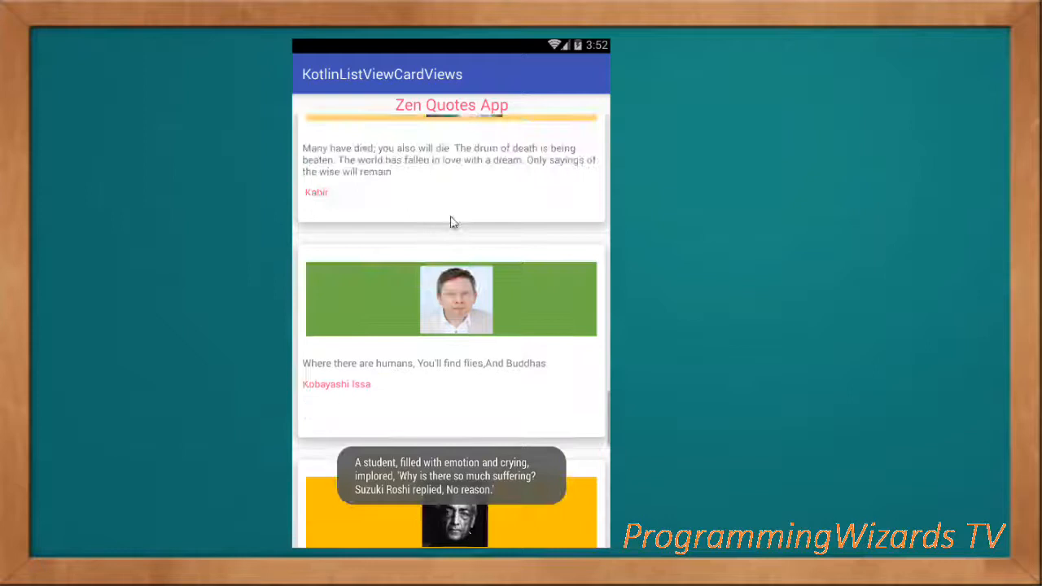
scroll(down, 3)
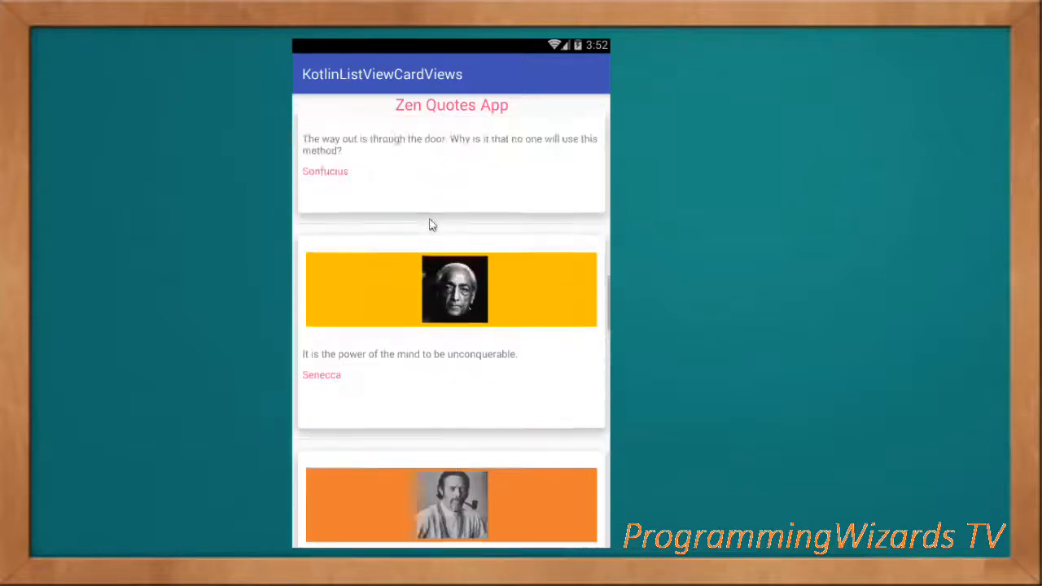
scroll(down, 3)
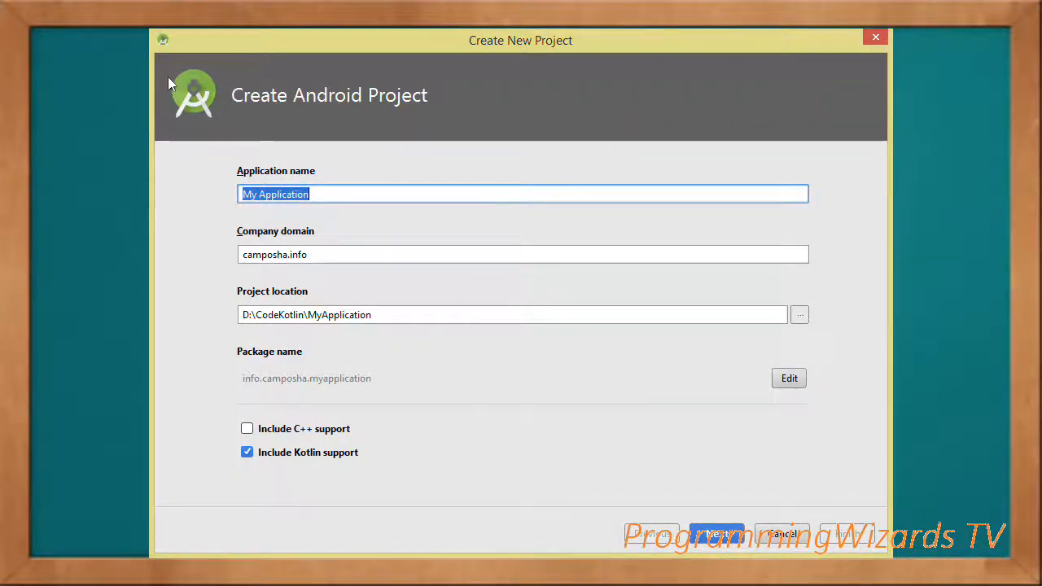
mouse_move(316, 459)
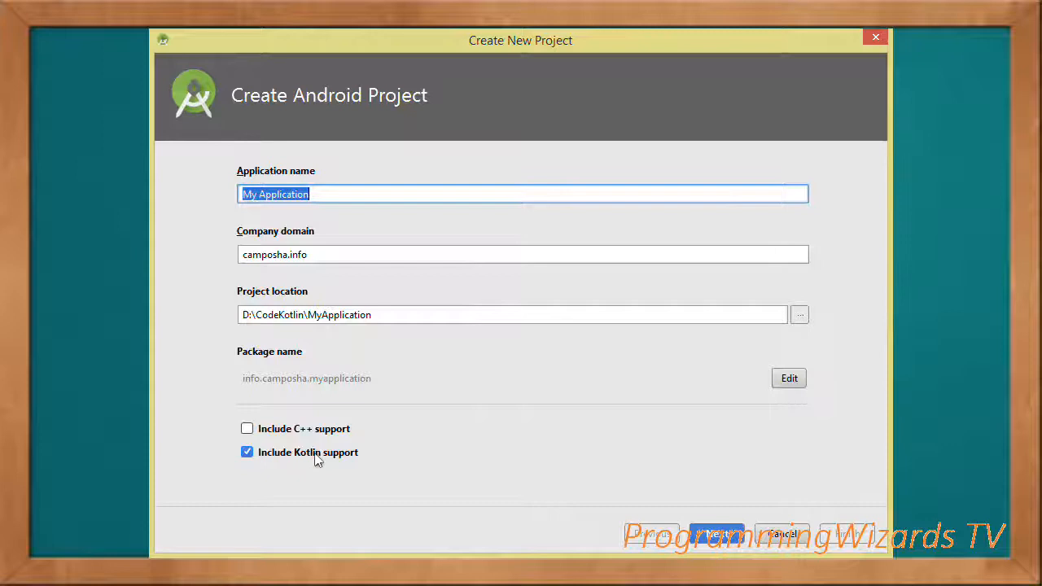
mouse_move(290, 212)
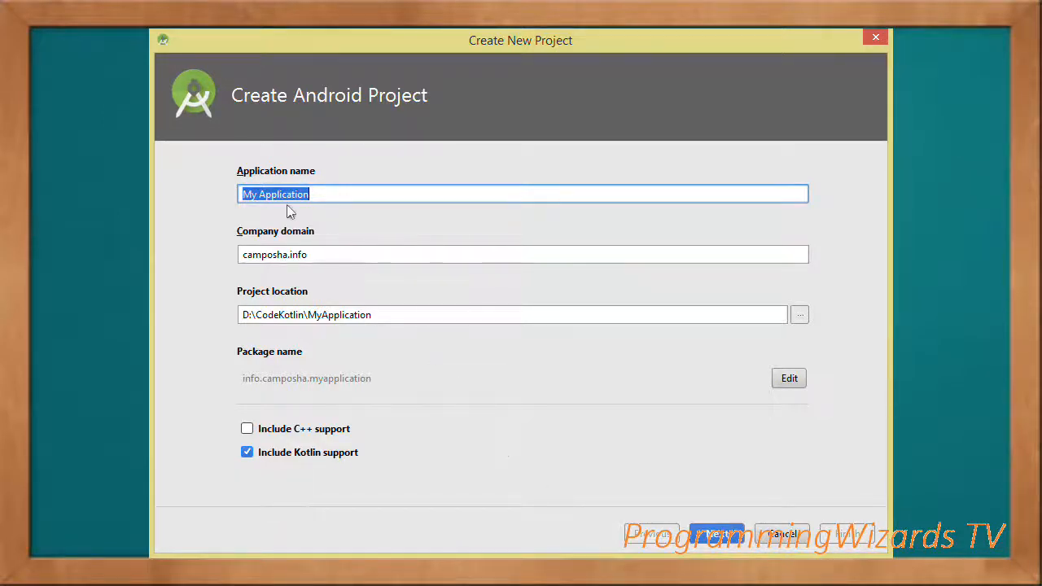
click(716, 534)
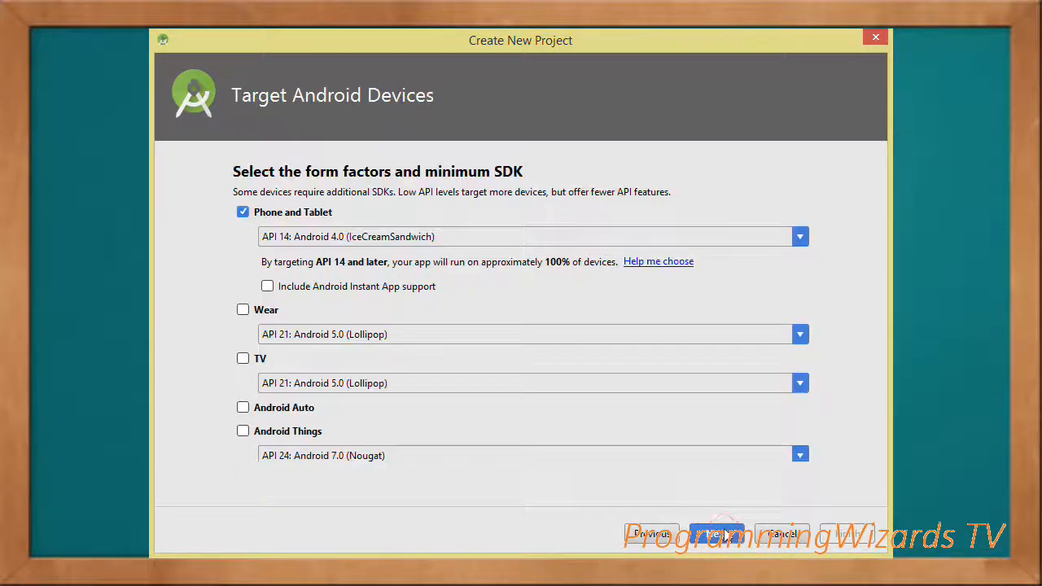
mouse_move(321, 249)
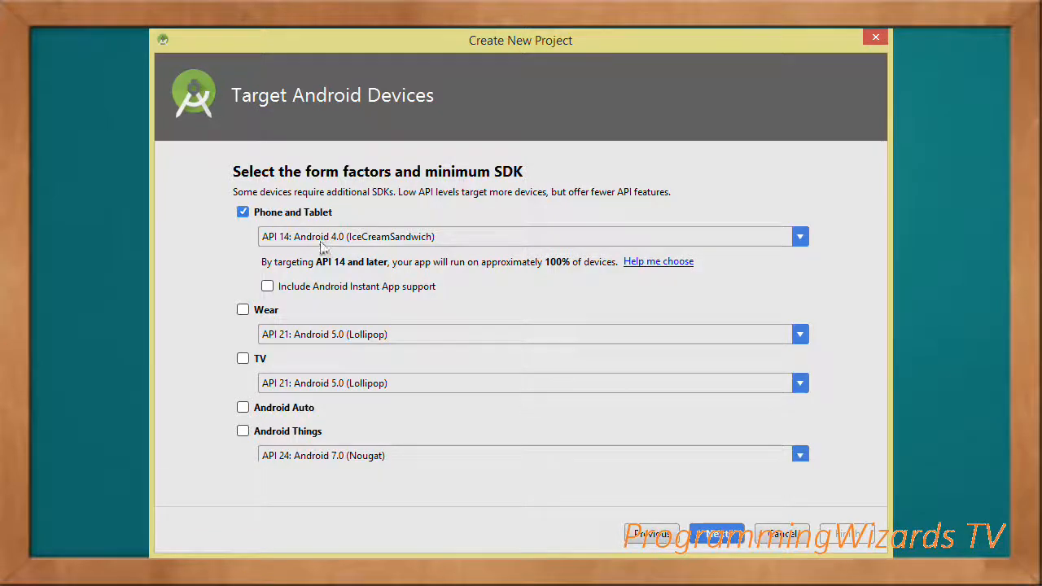
mouse_move(631, 438)
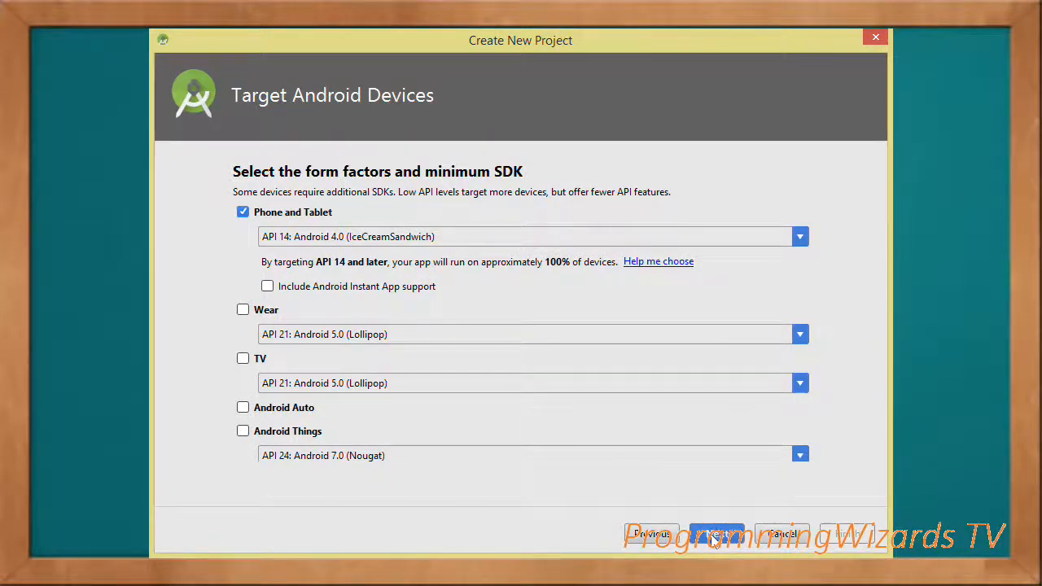
click(716, 533)
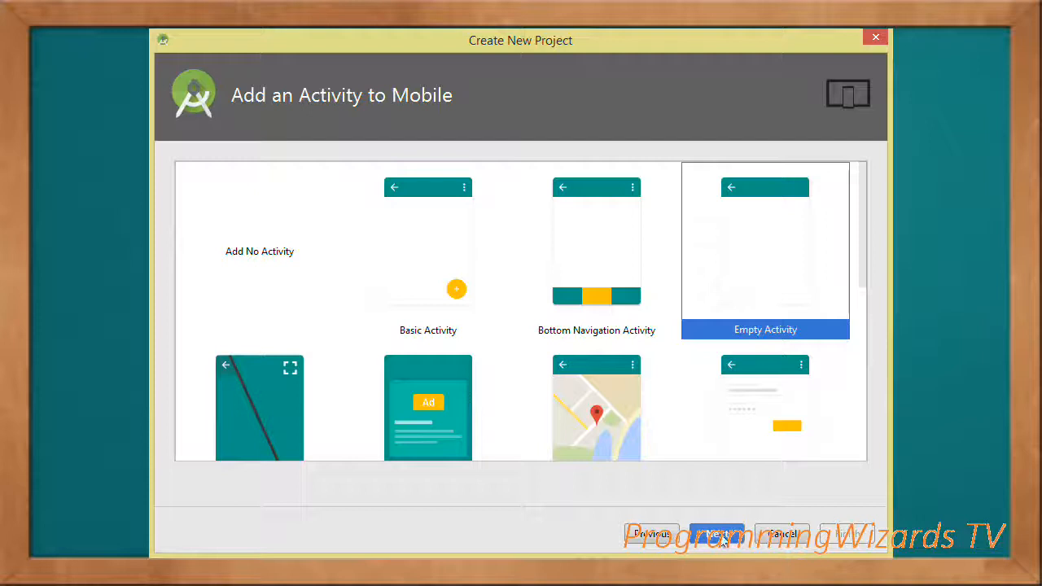
click(716, 533)
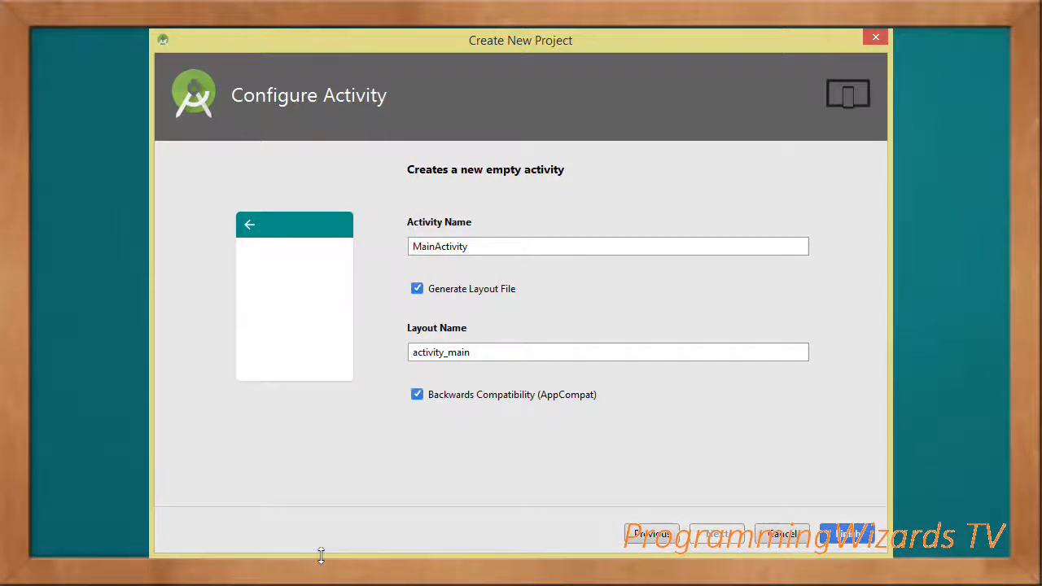
Add appcompat-v7, cardview-v7 and design 26.+ implementation lines to the app module's build.gradle.
click(846, 533)
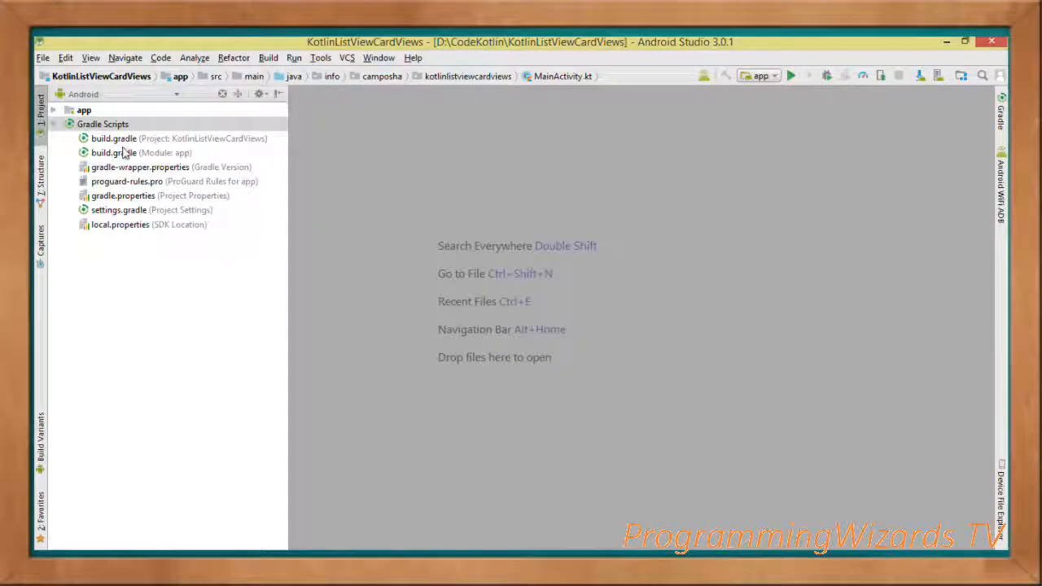
double_click(114, 153)
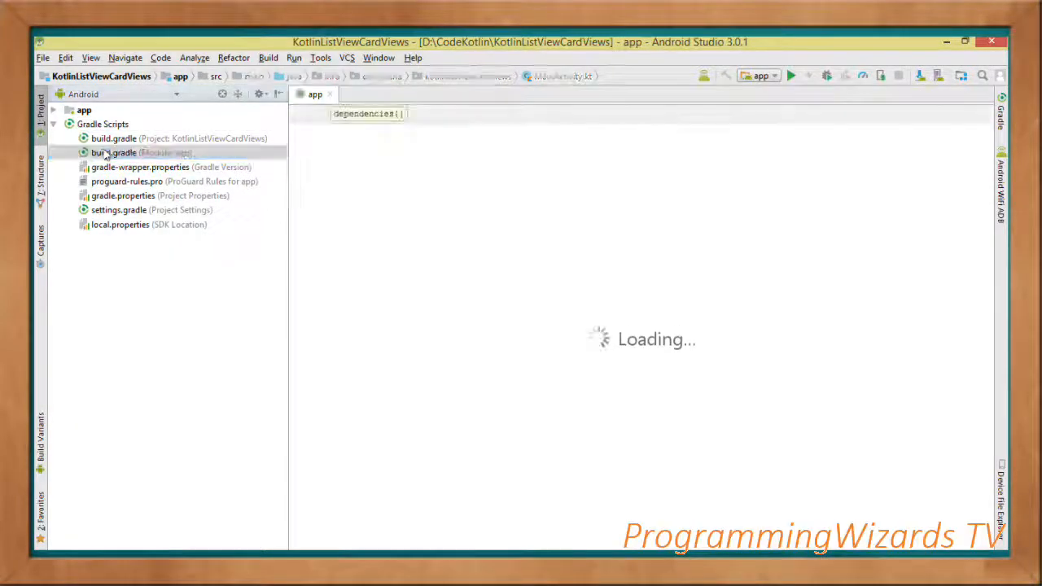
click(114, 153)
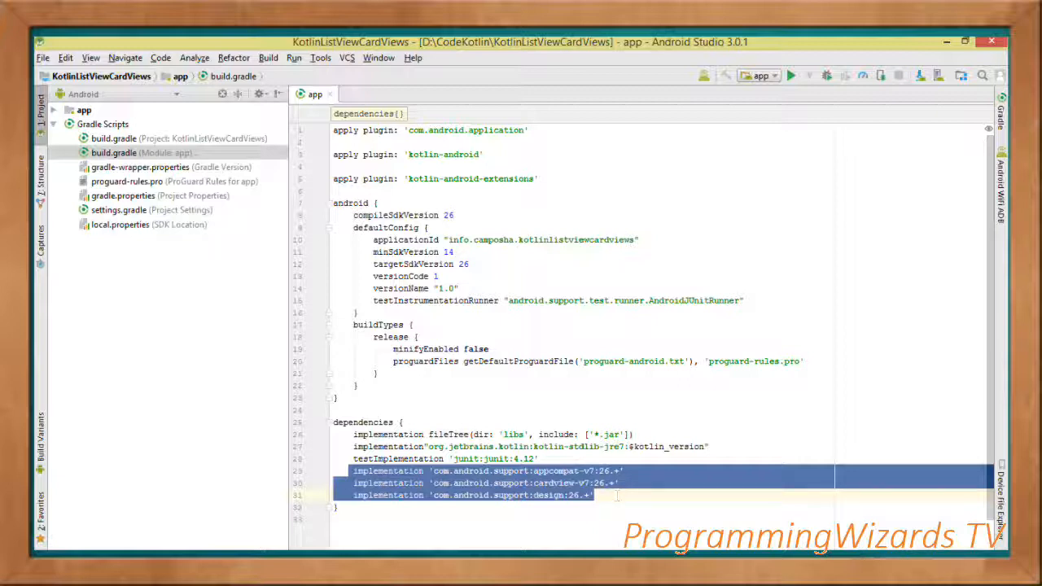
click(564, 483)
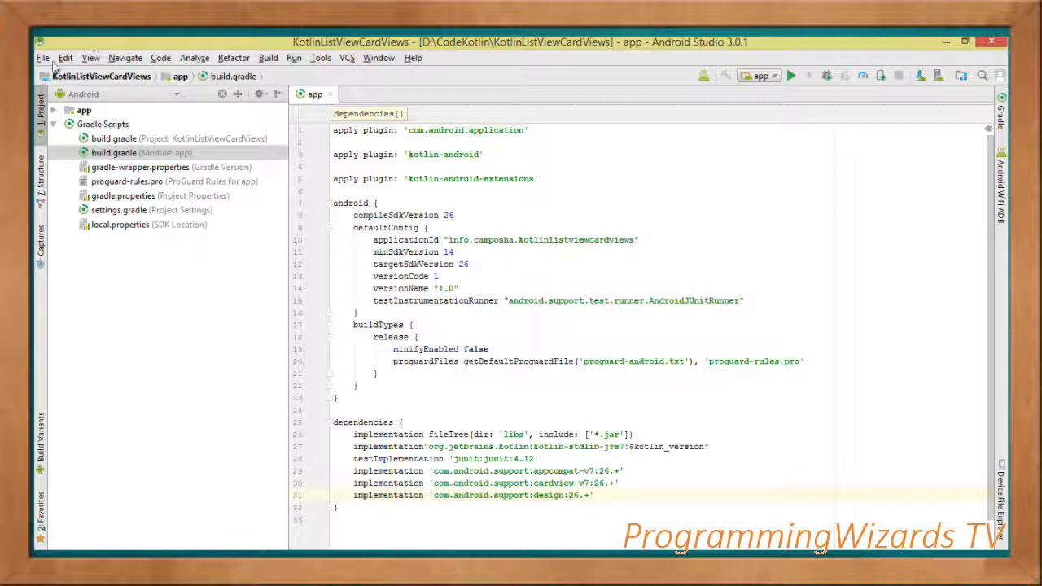
Expand app/res/drawable and preview author images such as allan_watts.png and meister.png.
click(53, 110)
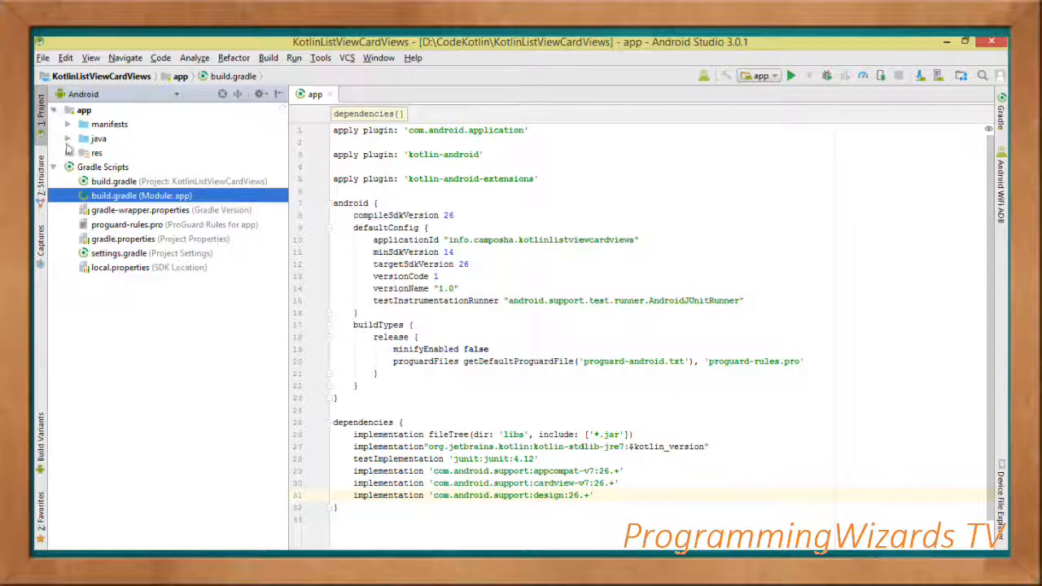
click(70, 153)
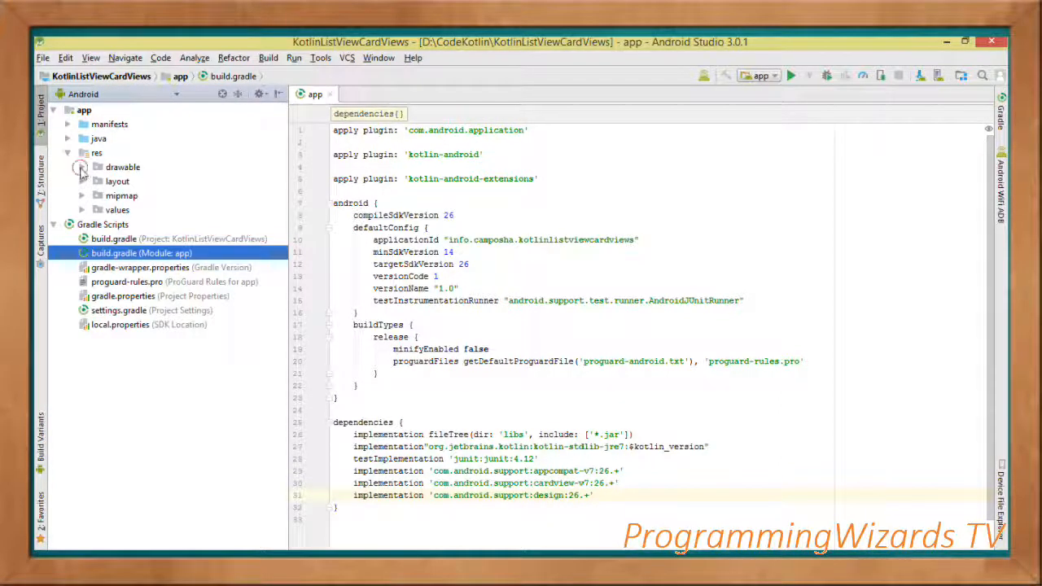
click(81, 167)
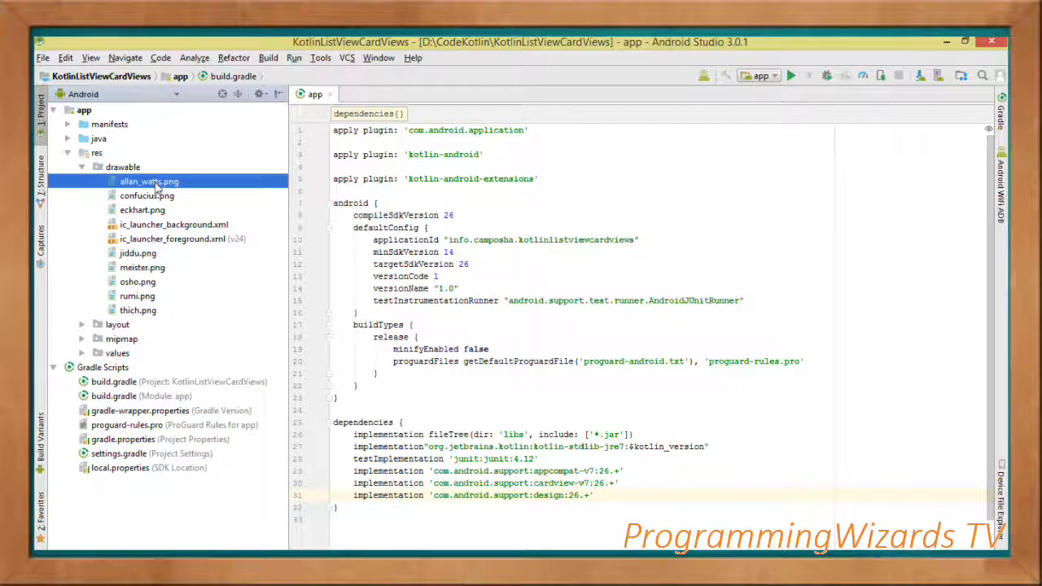
double_click(149, 181)
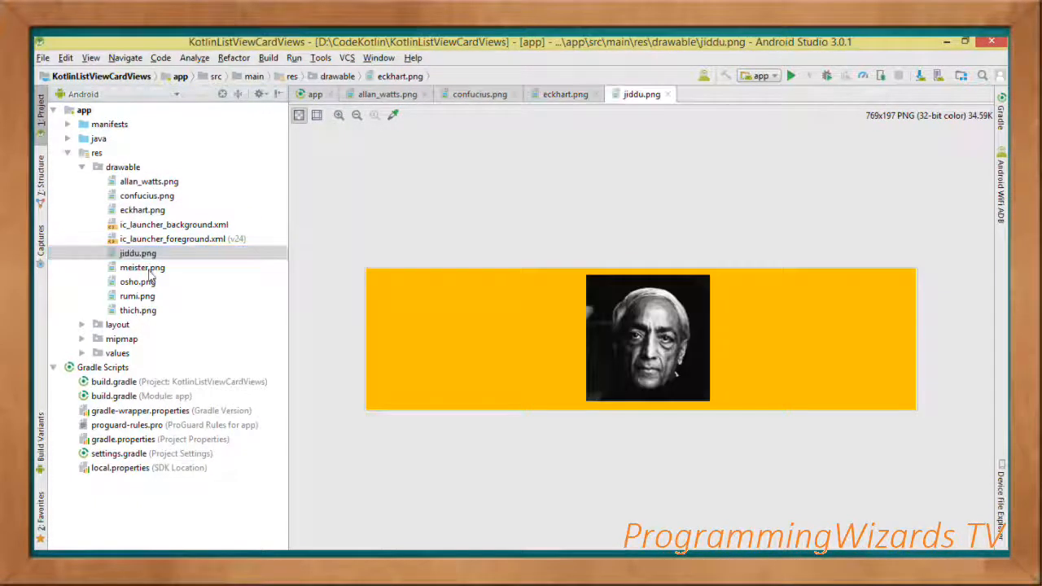
double_click(137, 281)
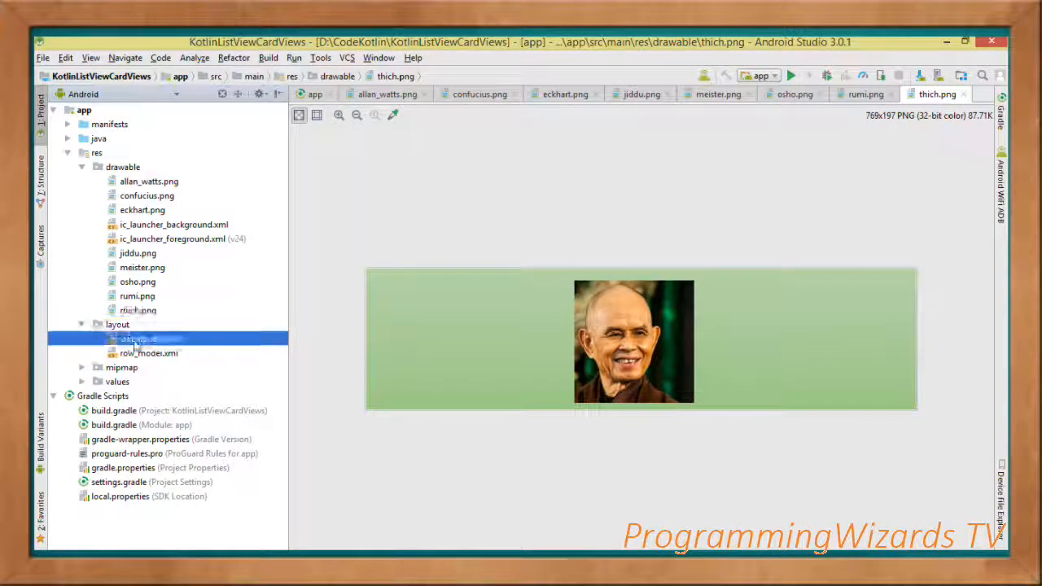
Review activity_main.xml's 'Zen Quotes App' TextView and myListView, then open row_model.xml.
double_click(152, 339)
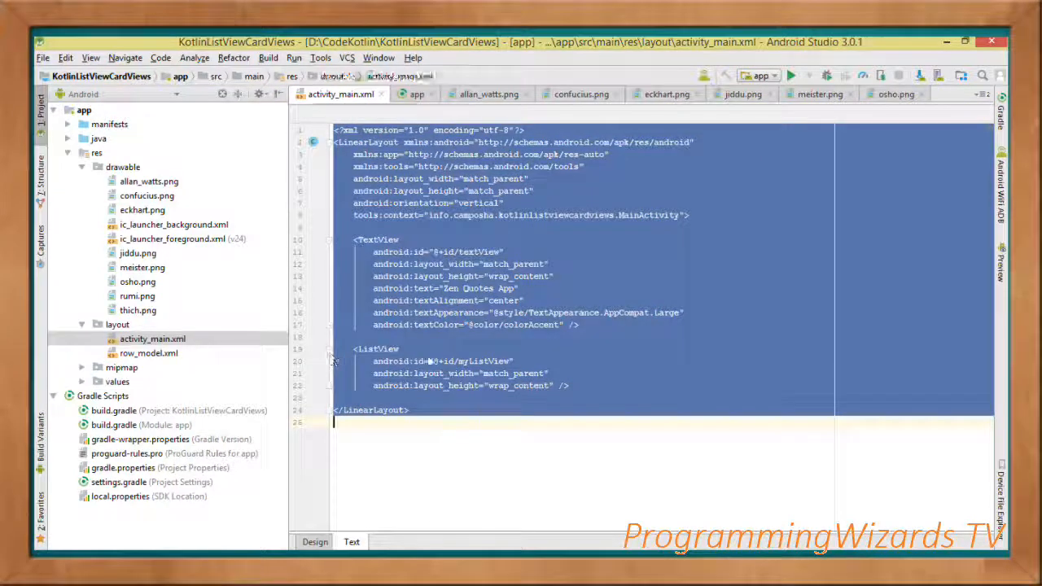
click(513, 361)
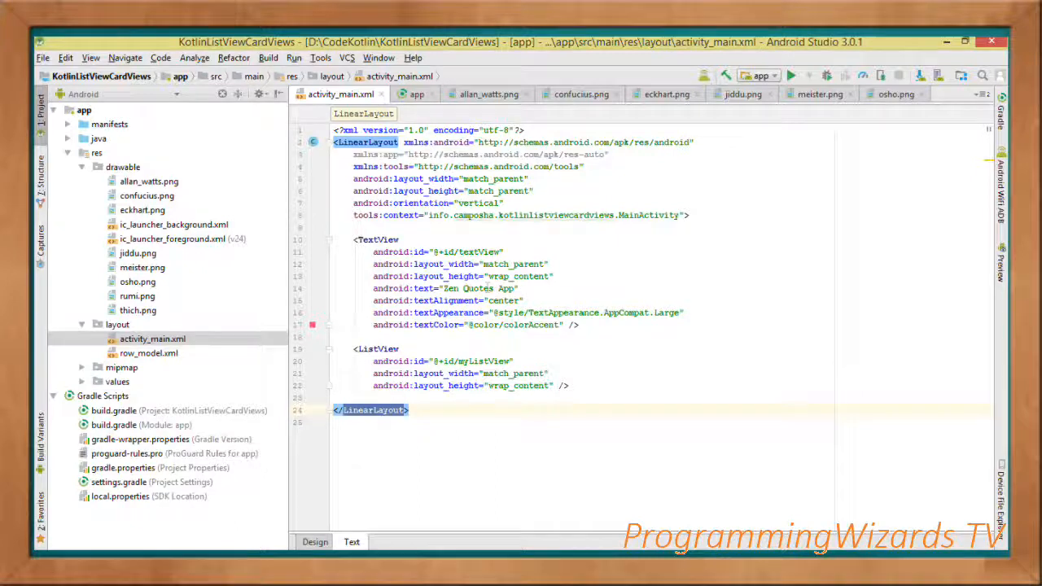
double_click(479, 288)
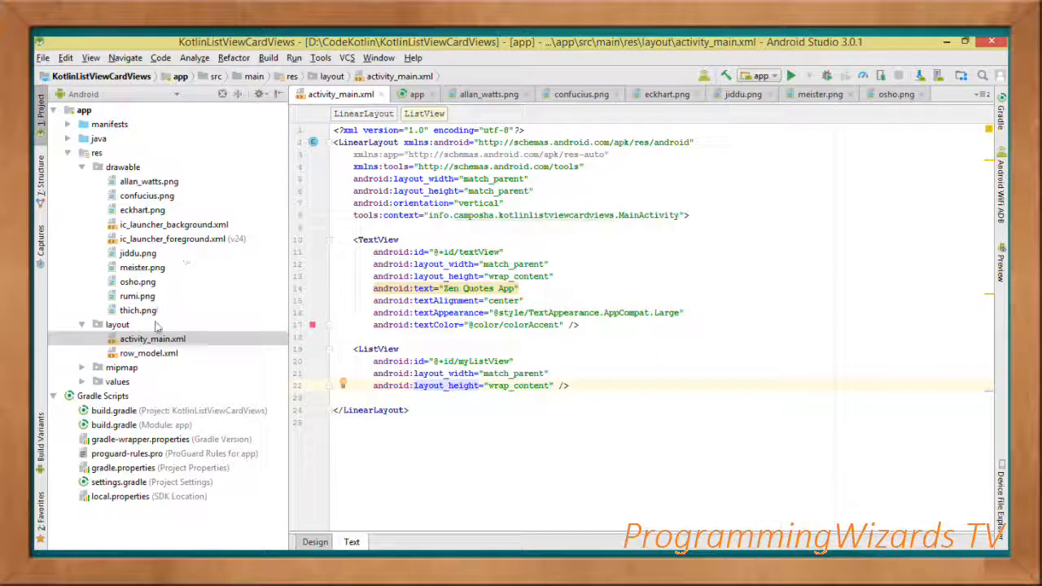
click(117, 324)
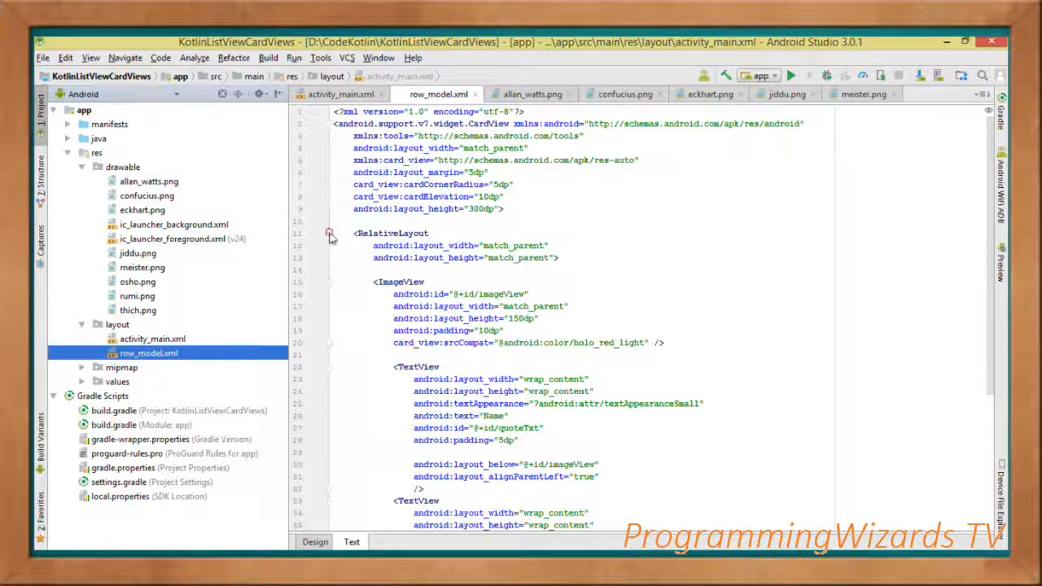
Scroll through row_model.xml's CardView image-and-text layout.
click(330, 233)
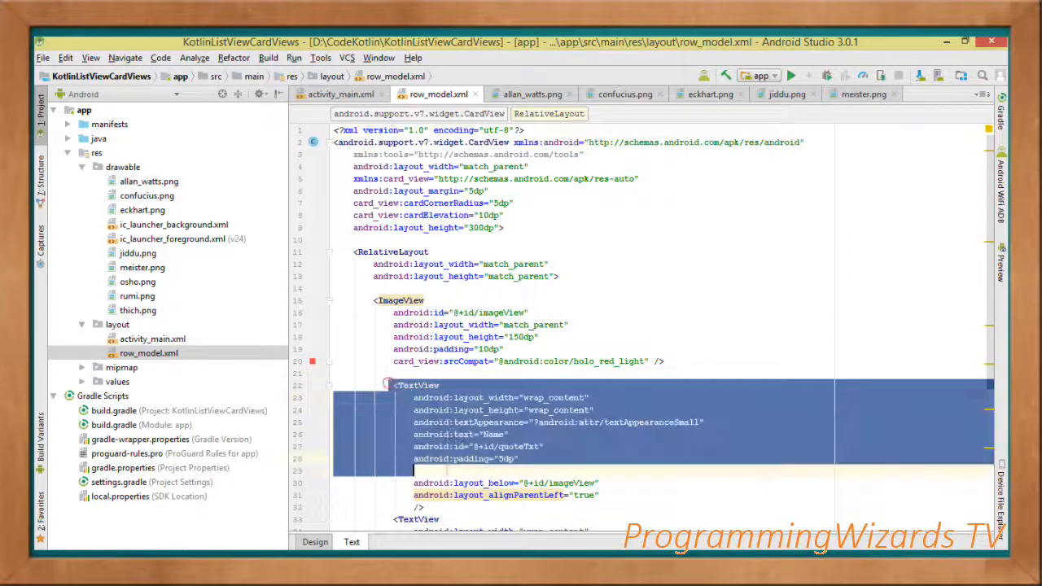
scroll(down, 3)
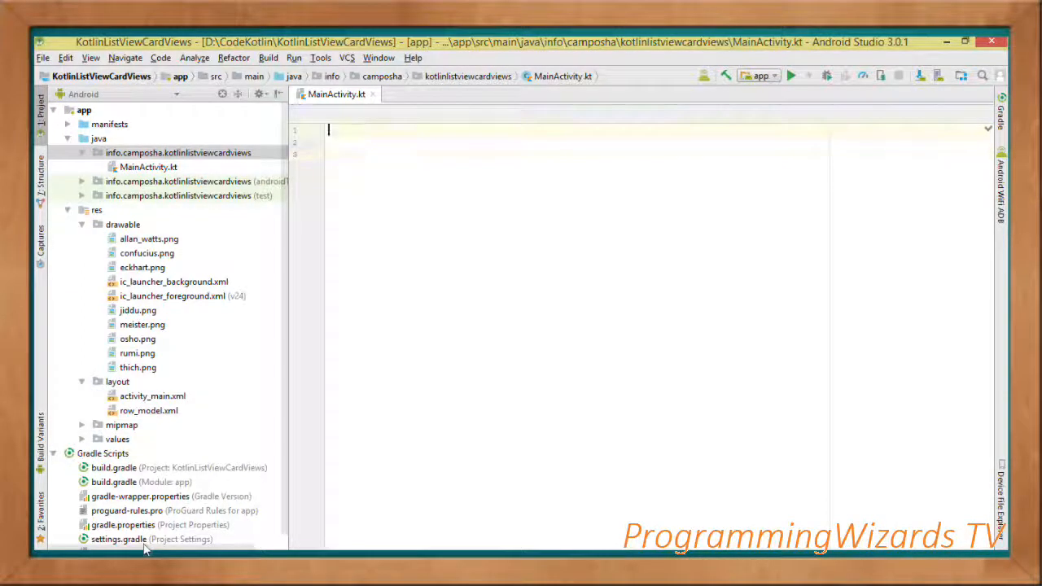
Add 'package info.camposha.kotlinlistviewcardviews' and declare MainActivity extending AppCompatActivity().
text(package info.camposha.kotlinlistviewcardviews)
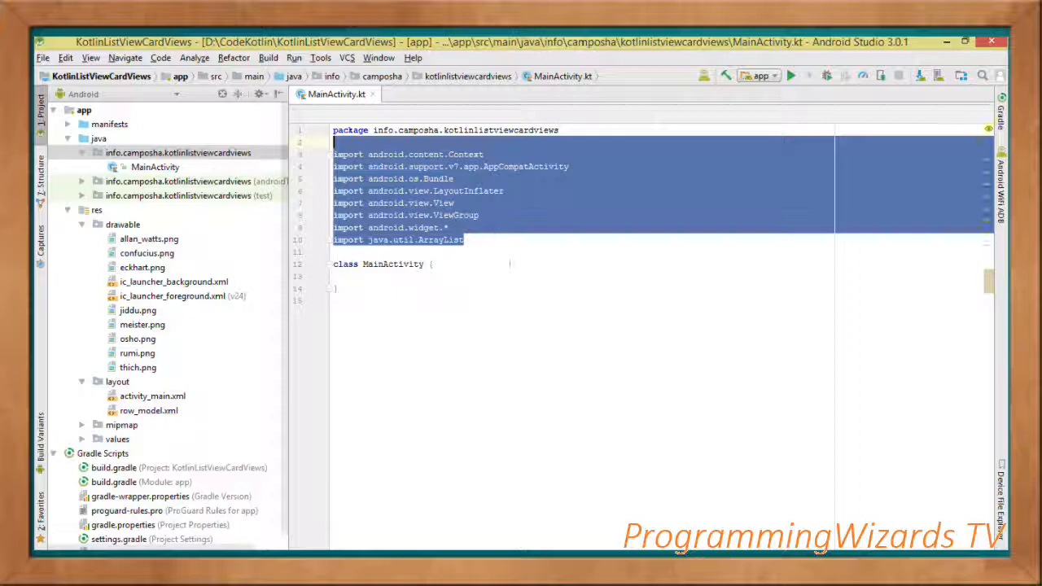
text(: AppCompatActivity())
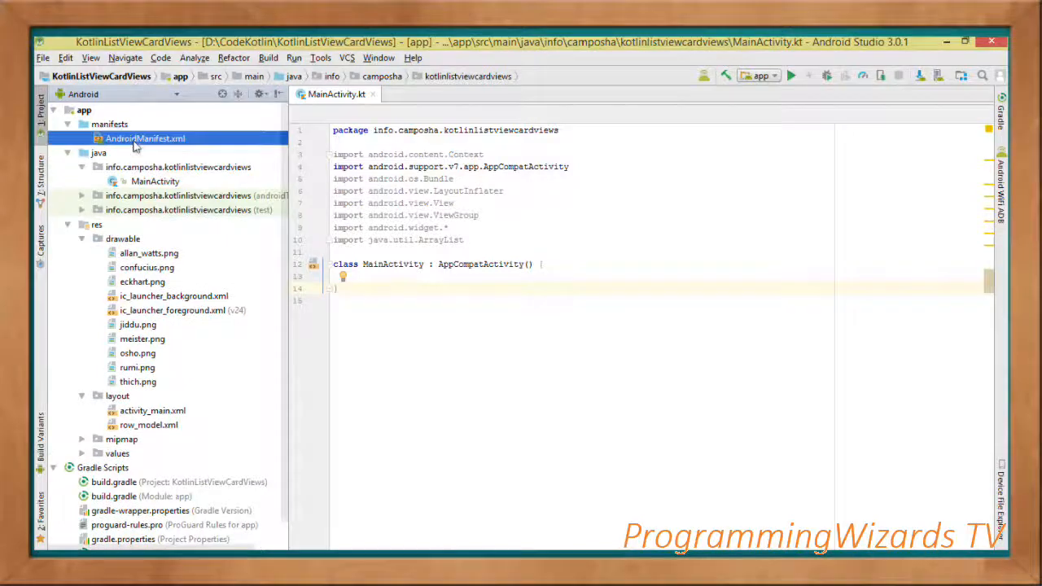
Confirm MainActivity is the launcher in AndroidManifest.xml, then return to MainActivity.kt.
double_click(145, 138)
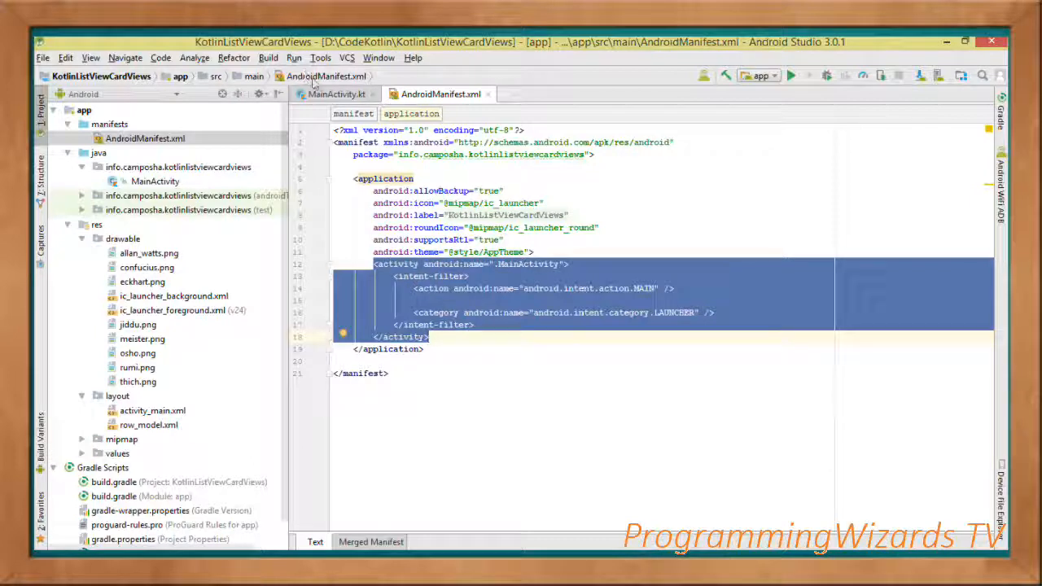
click(336, 94)
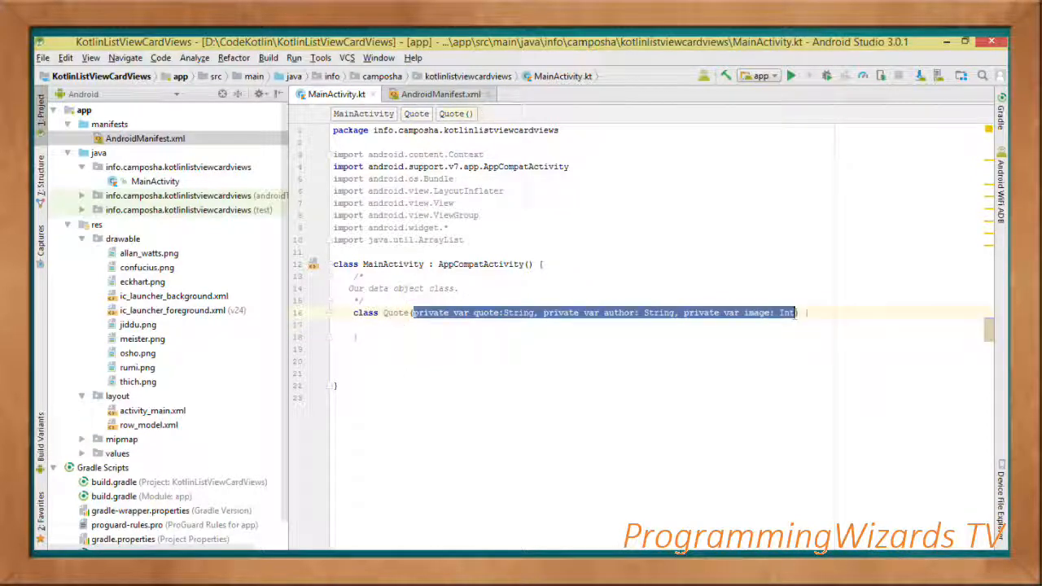
mouse_move(488, 312)
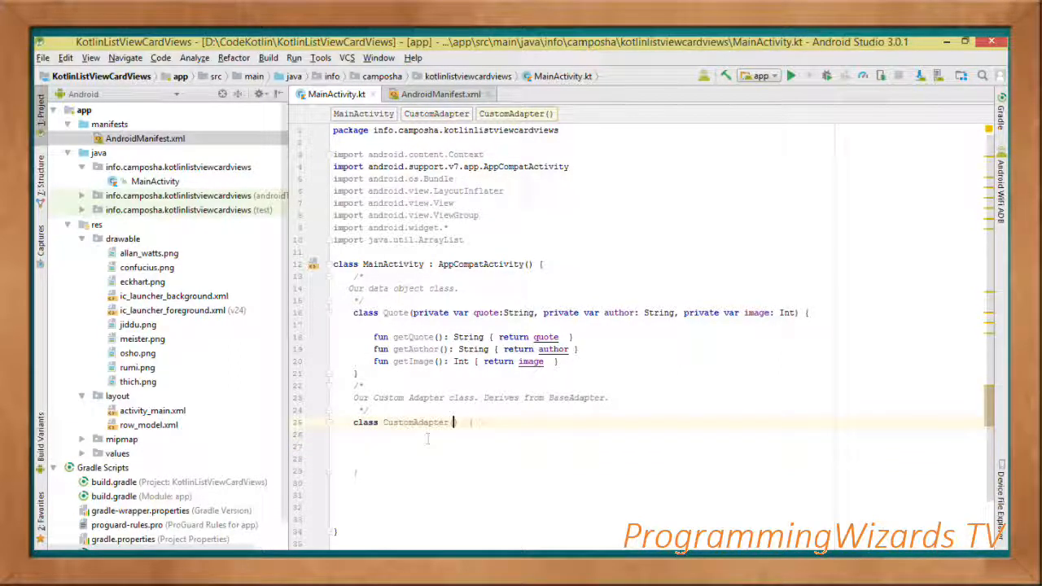
Give CustomAdapter Context and ArrayList<Quote> parameters and override getCount and getItem.
text(private var c: Context, private var quotes: ArrayList<Quote>)
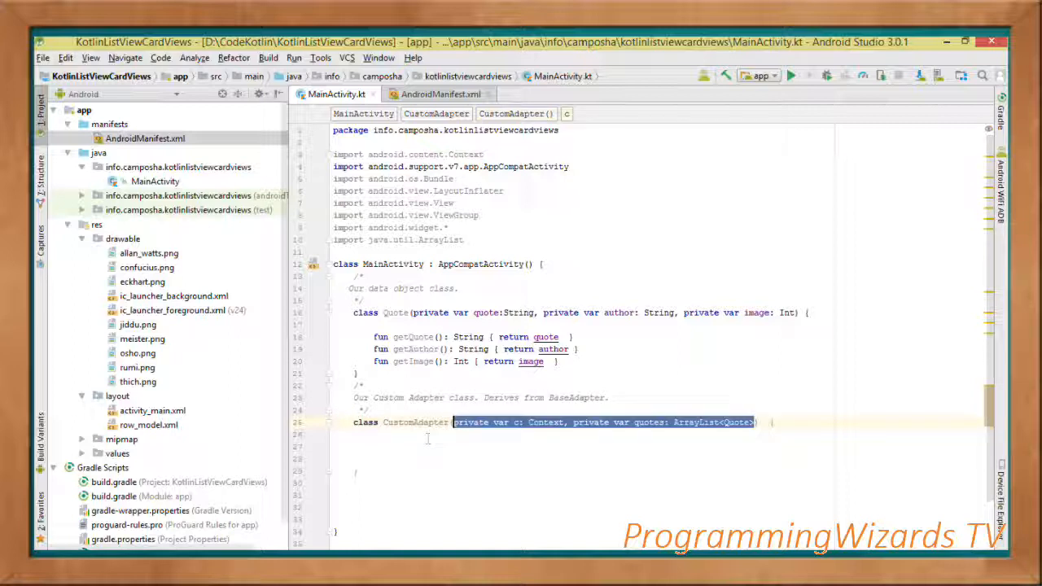
double_click(546, 422)
text(: BaseAdapter() )
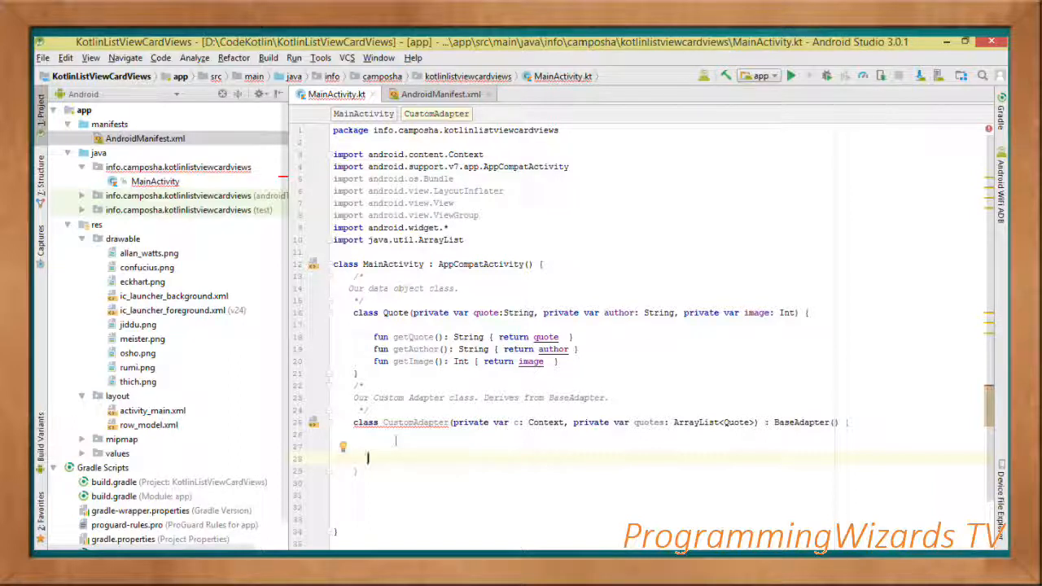
text(override fun getCount(): Int { return quotes.size })
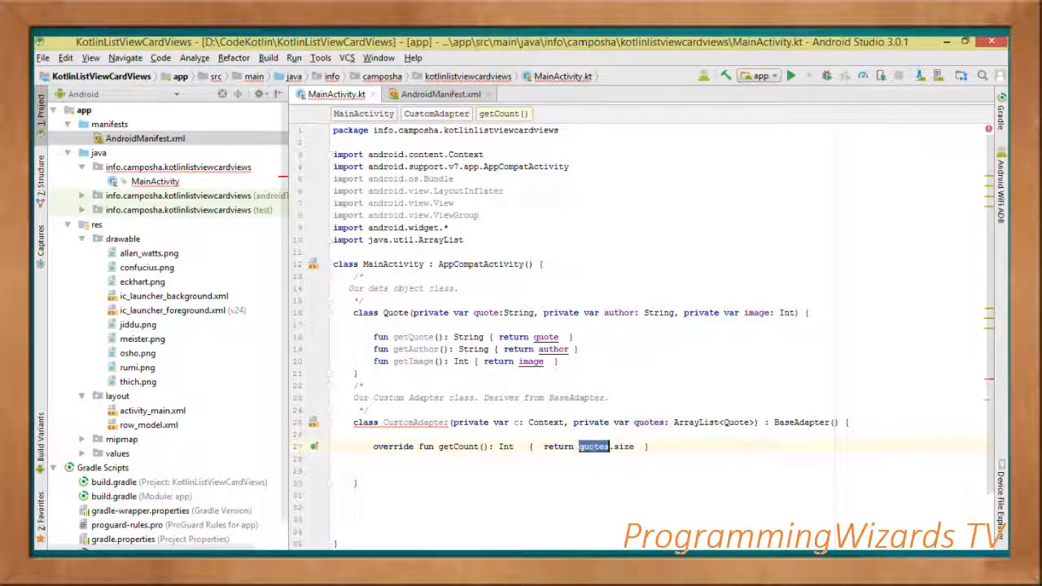
text(override fun getItem(i: Int): Any { return quotes[i] })
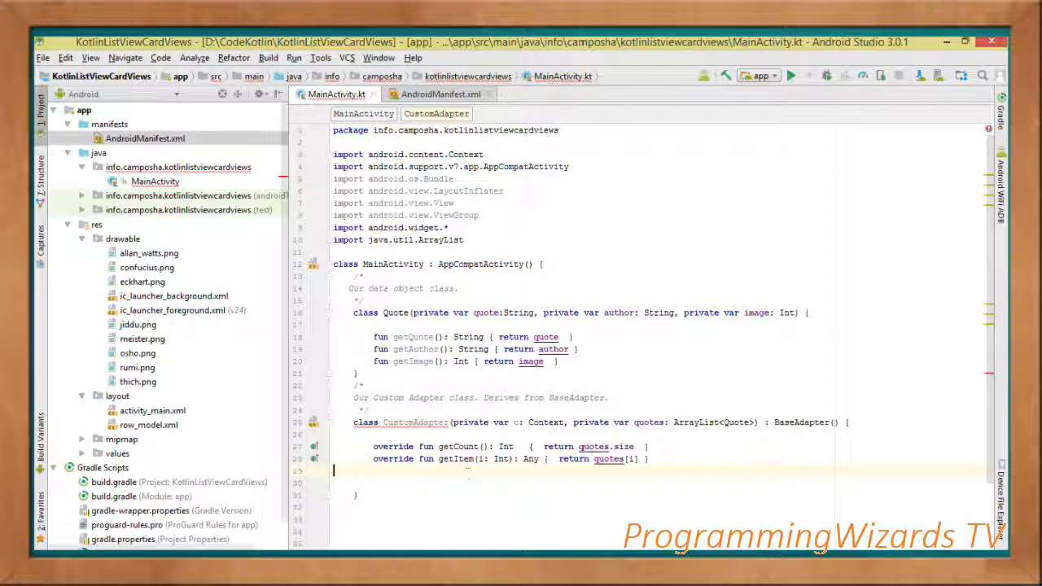
double_click(607, 459)
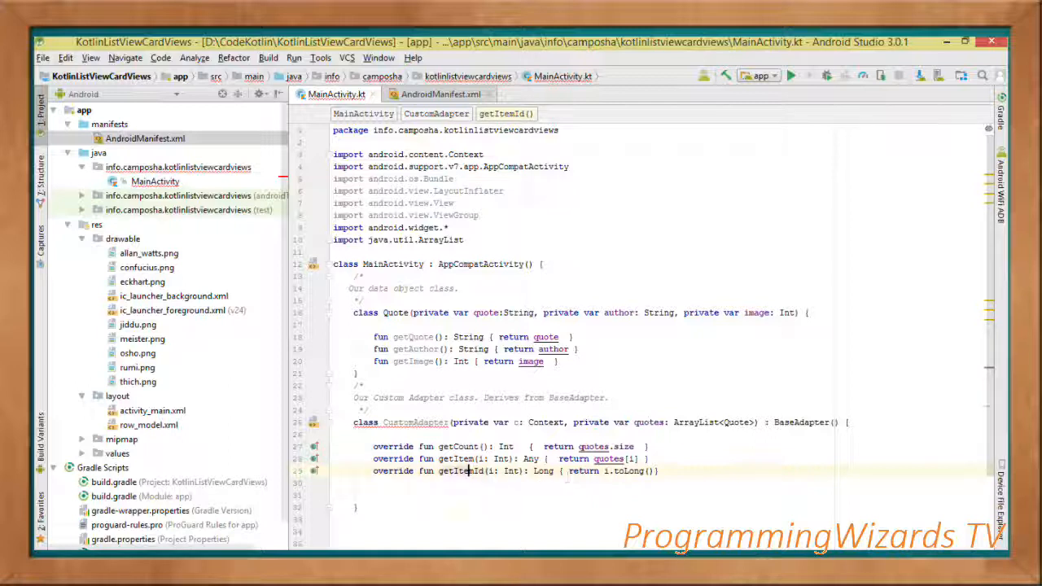
double_click(628, 471)
text(return view)
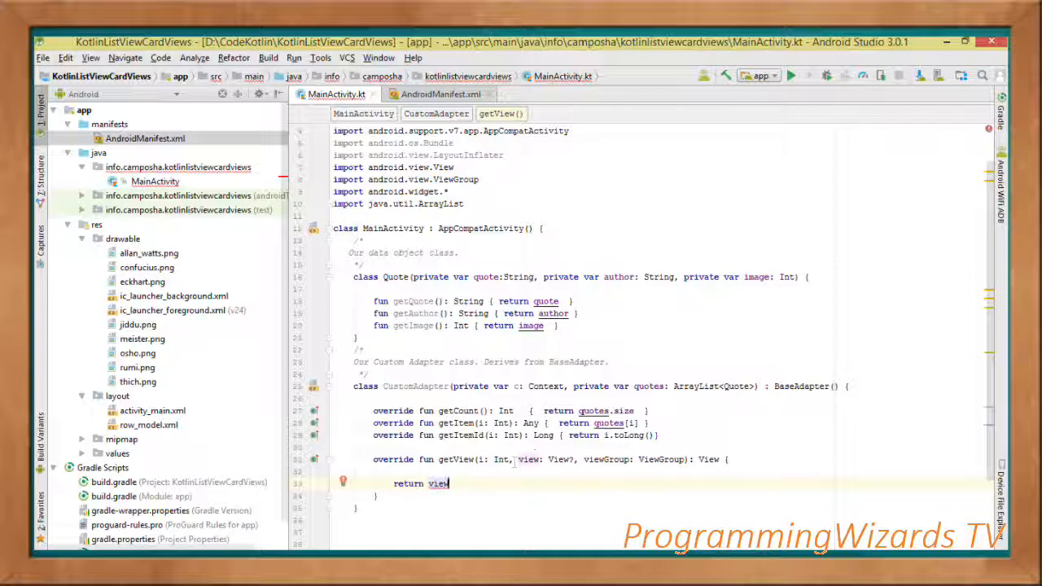
In getView, inflate row_model when view is null and fetch the current Quote with getItem(i).
text(var view = view)
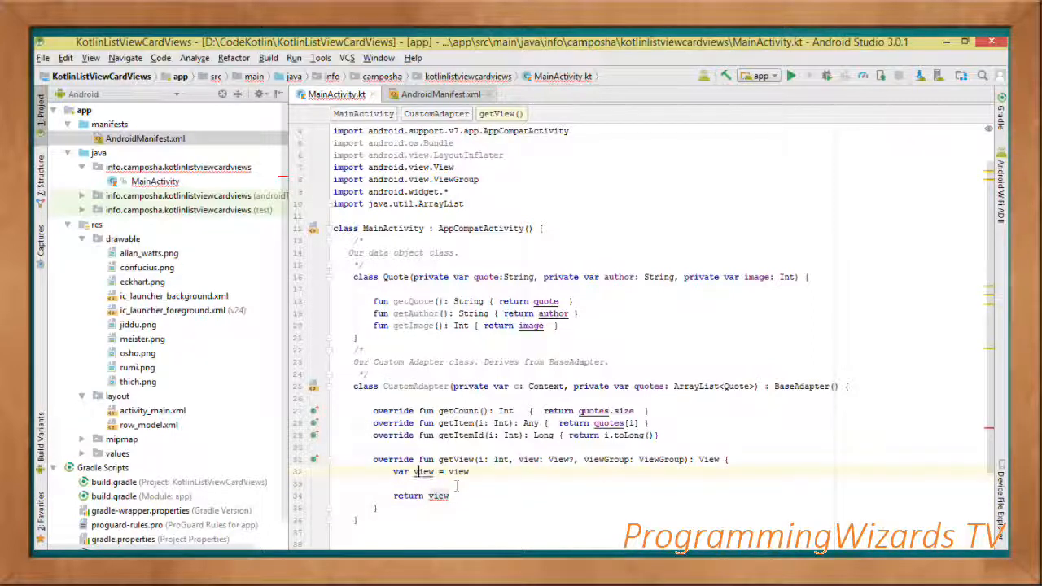
double_click(558, 459)
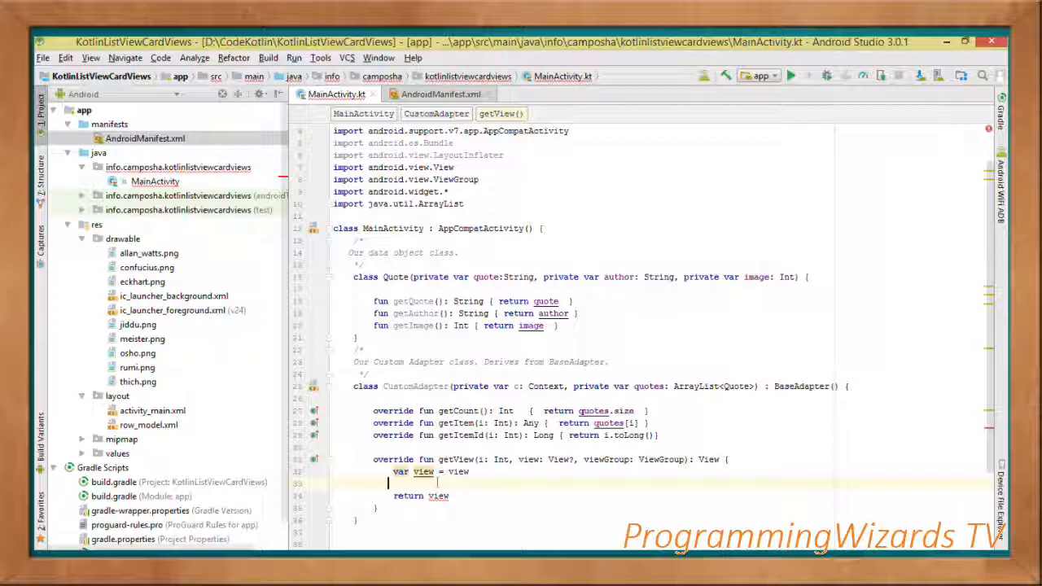
text(if (view == null) {)
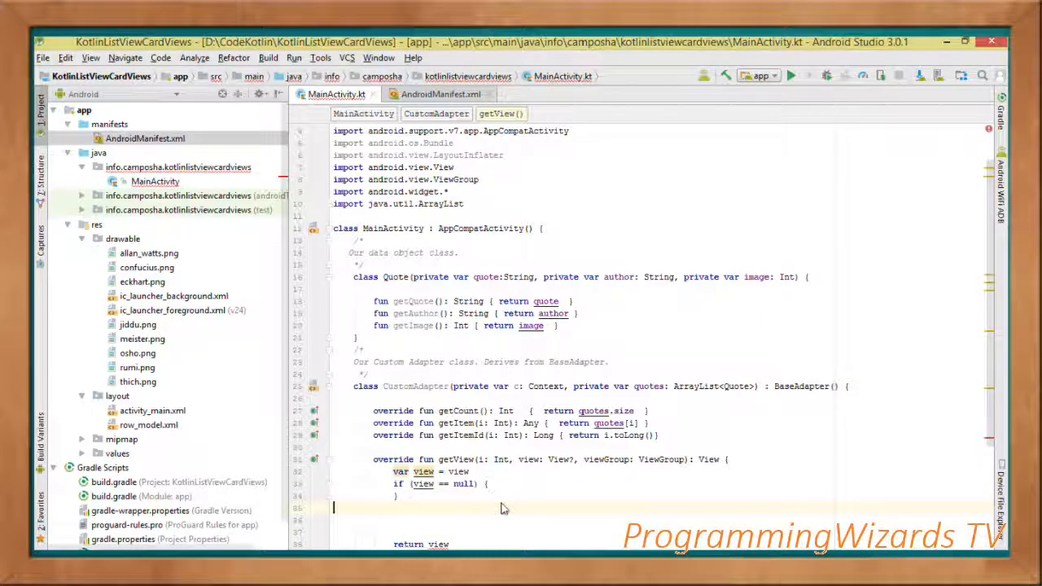
text(//inflate layout resource if its null)
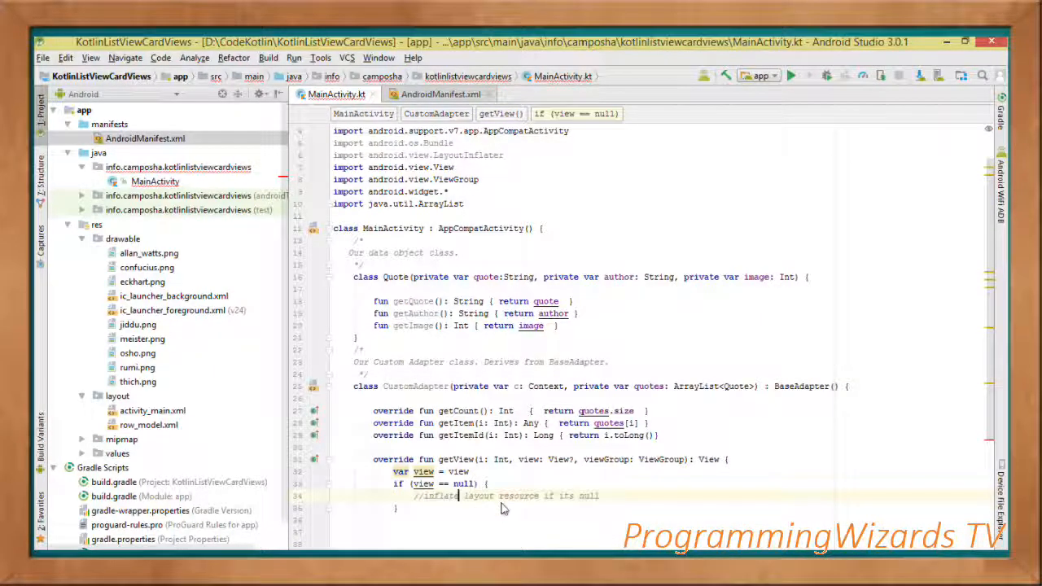
text(view = LayoutInflater.from(c).inflate(R.layout.row_model, viewGroup, false))
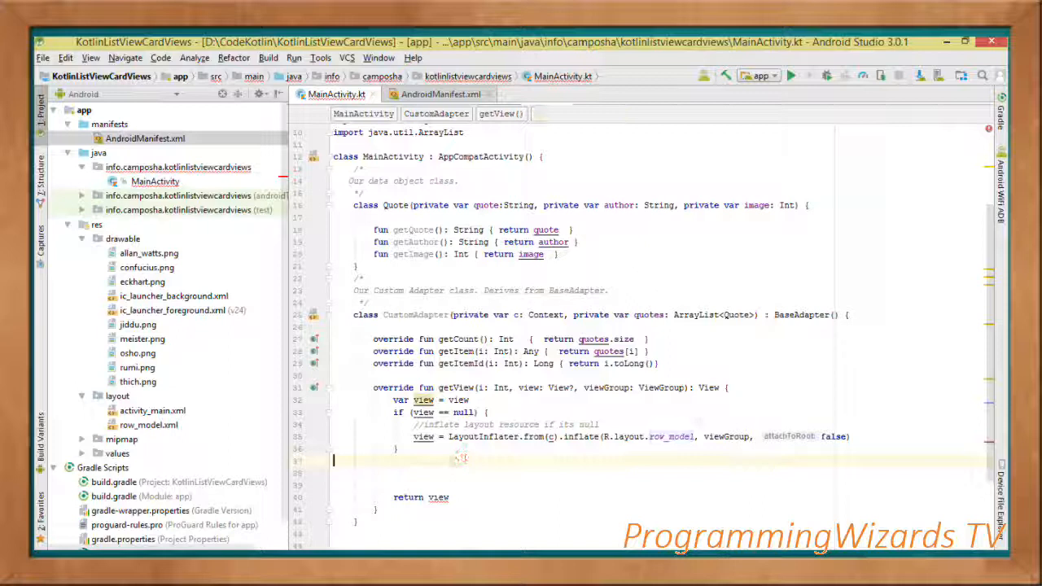
text(//get current quote)
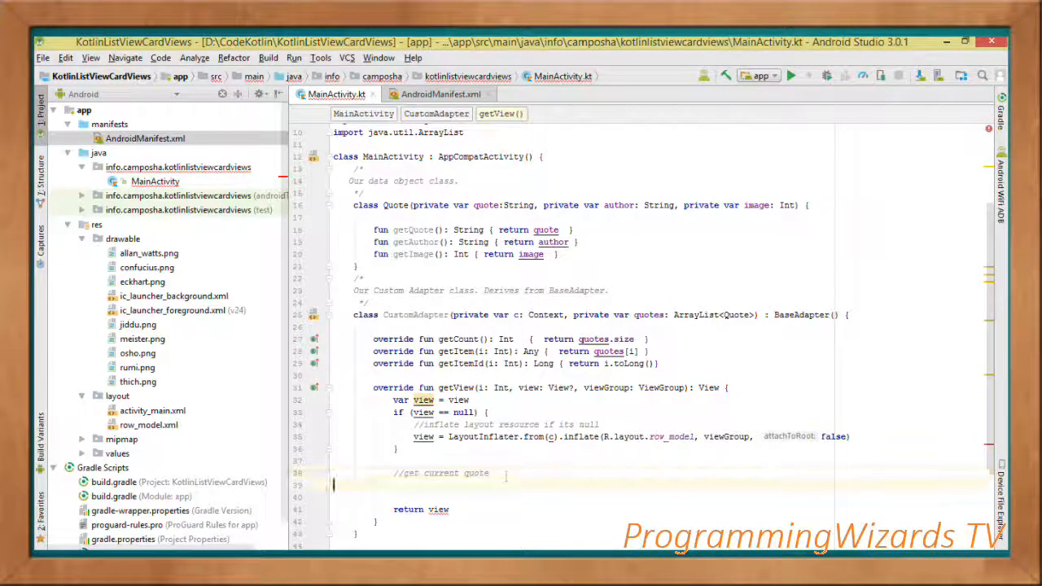
text(val quote = this.getItem(i) as Quote)
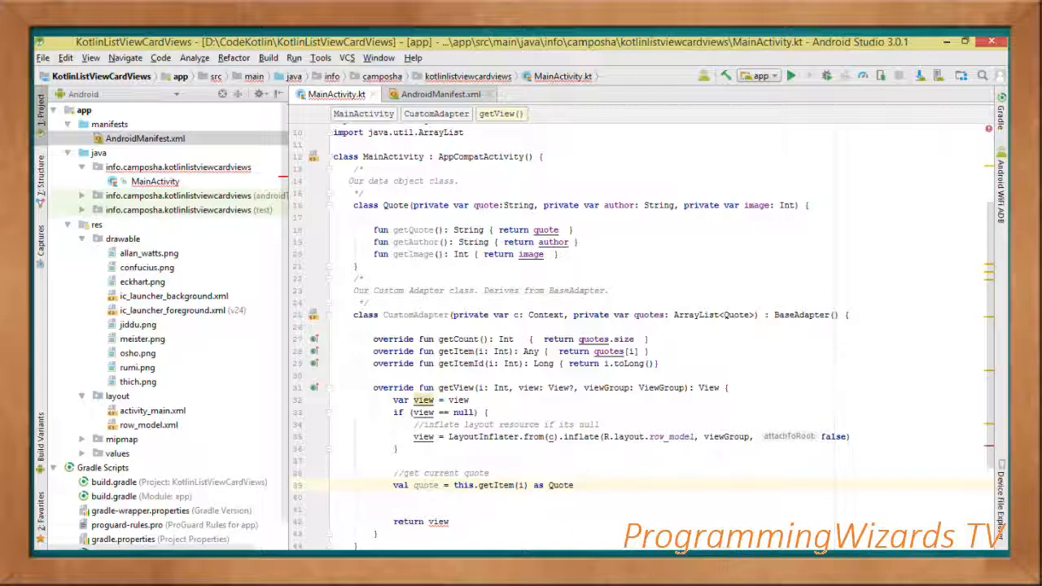
click(578, 485)
text(//BIND data to TextView and ImageVoew)
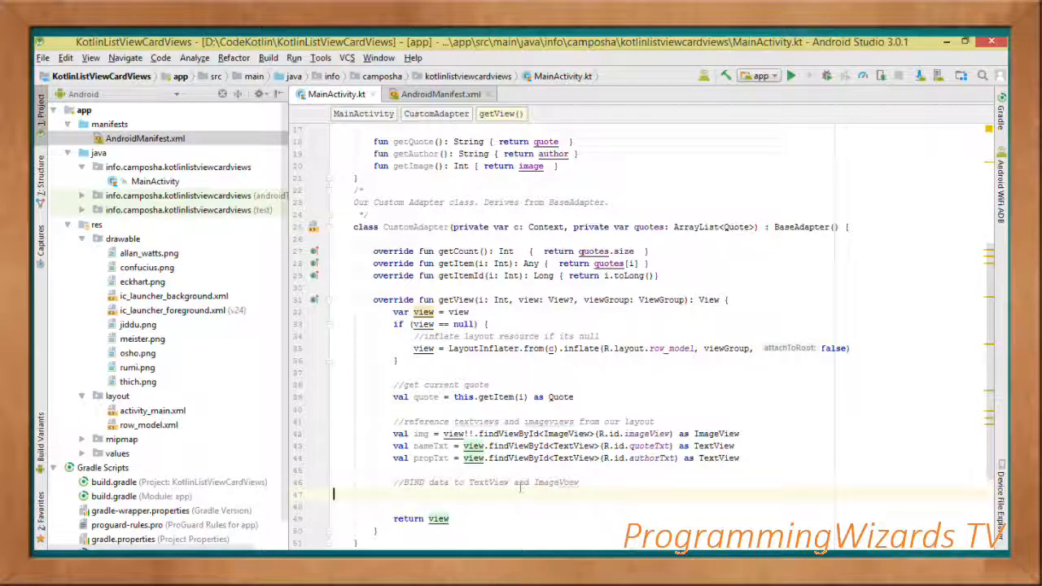
Set nameTxt, propTxt and img from quote.getQuote(), getAuthor() and getImage().
text(nameTxt.text = quote.getQuote())
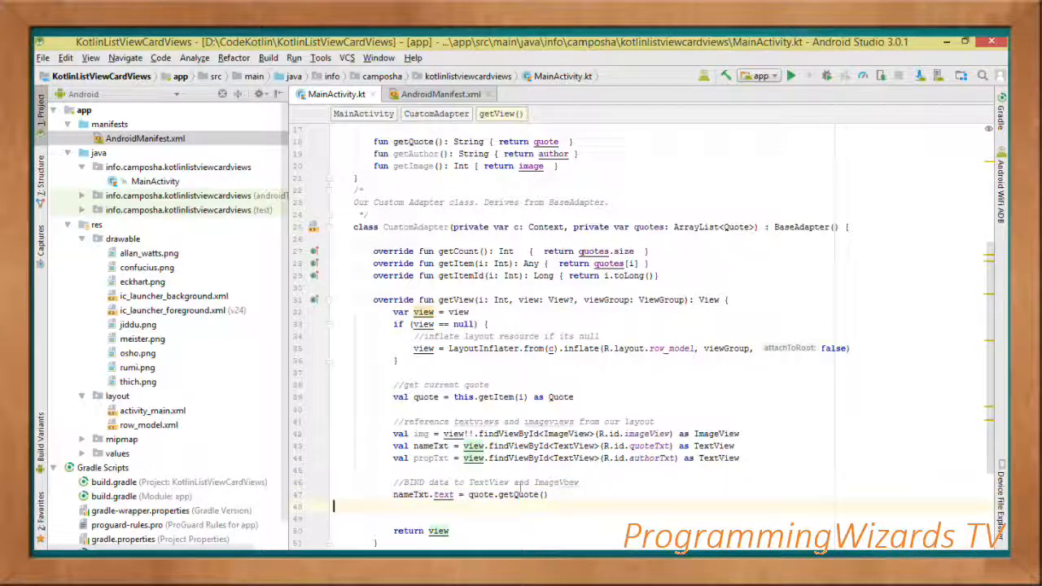
text(propTxt.text = quote.getAuthor())
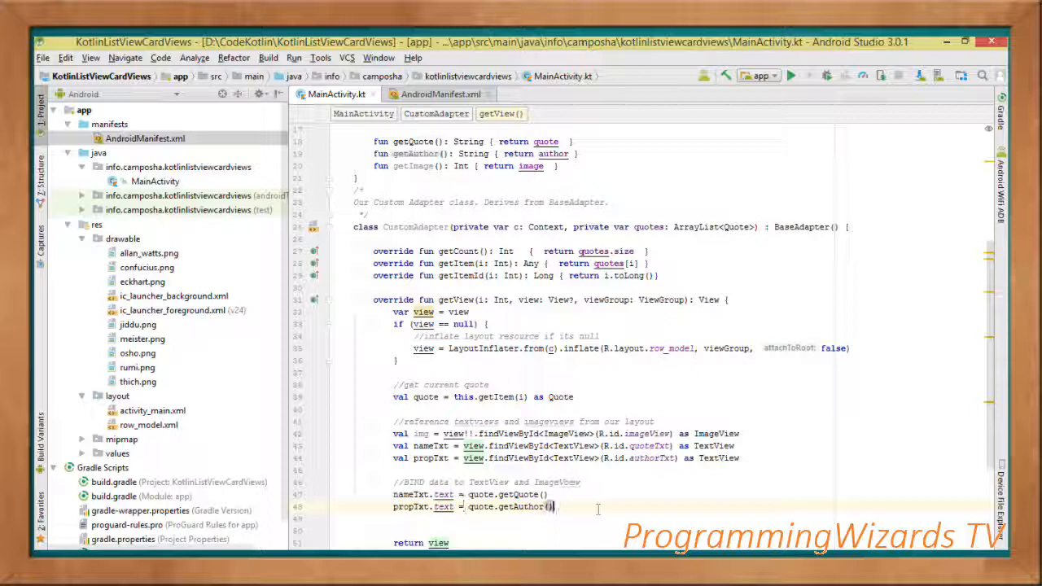
text(img.setImageResource(quote.getImage()))
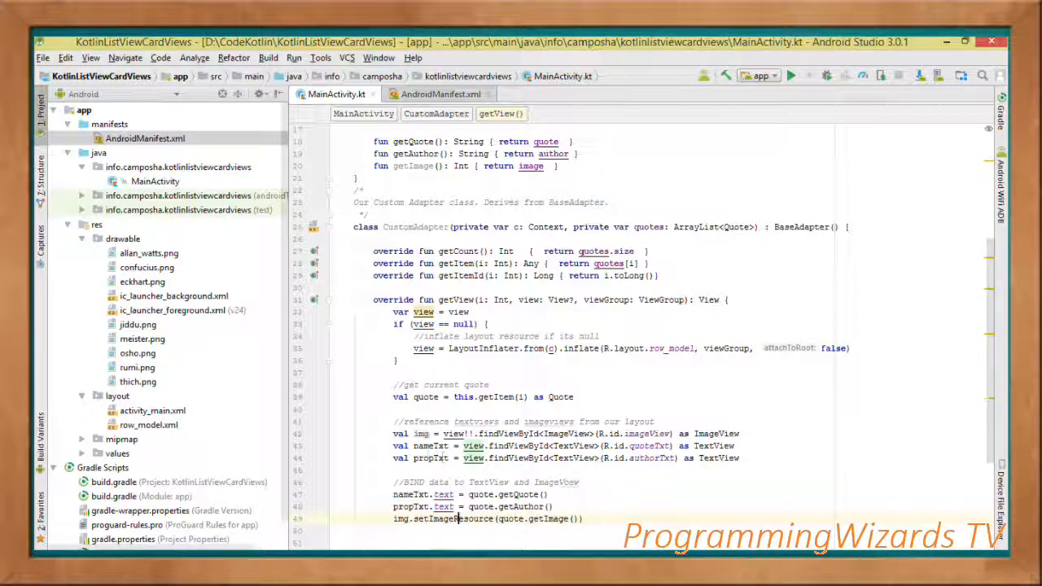
double_click(430, 458)
text(view.setOnClickListener { )
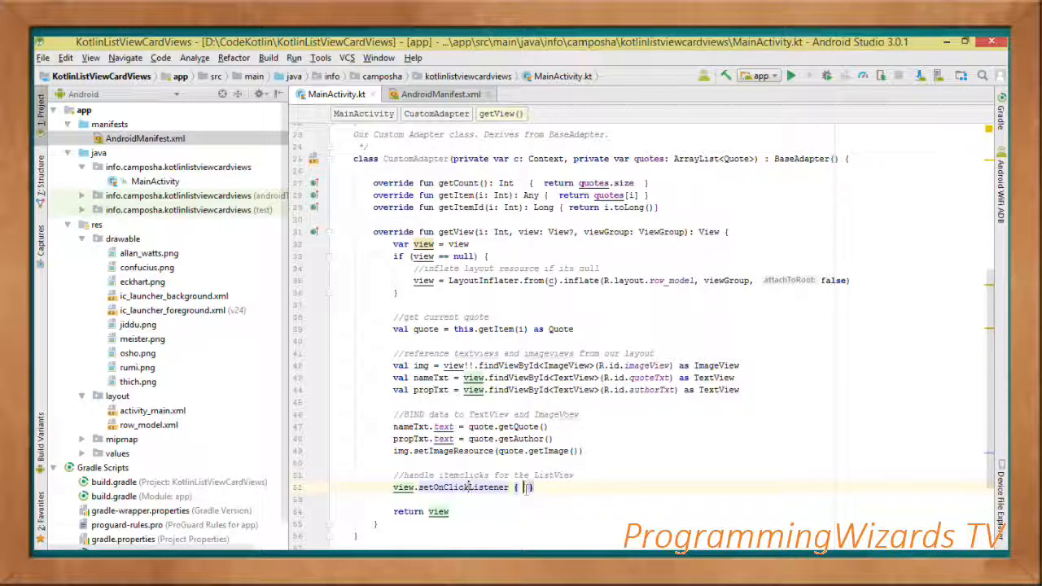
Toast the clicked quote (LENGTH_SHORT), declare lateinit myListView: ListView, and start private val data.
text(Toast.makeText(c, quote.getQuote(), Toast.LENGTH_SHORT).show())
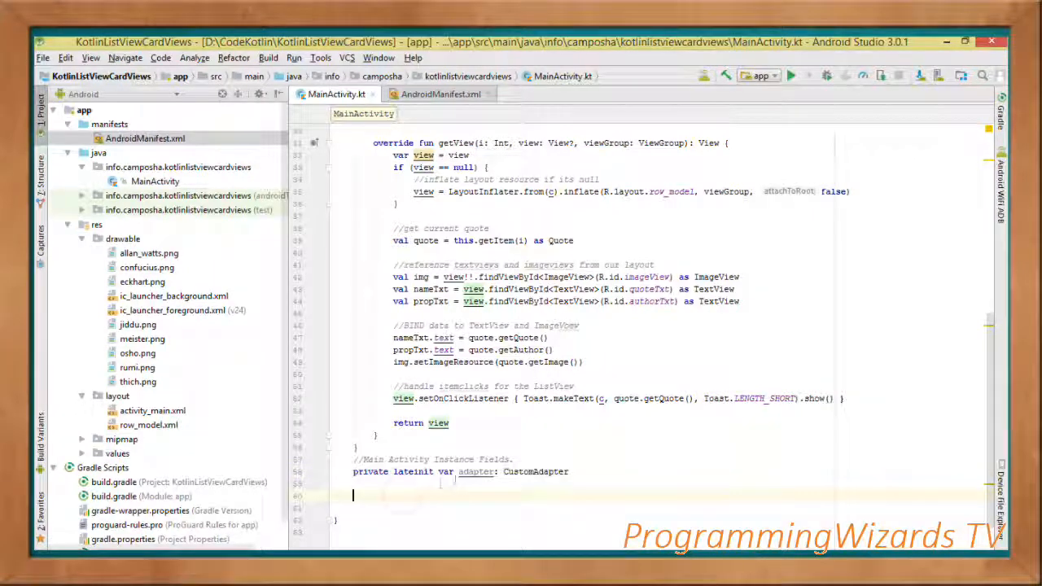
double_click(476, 472)
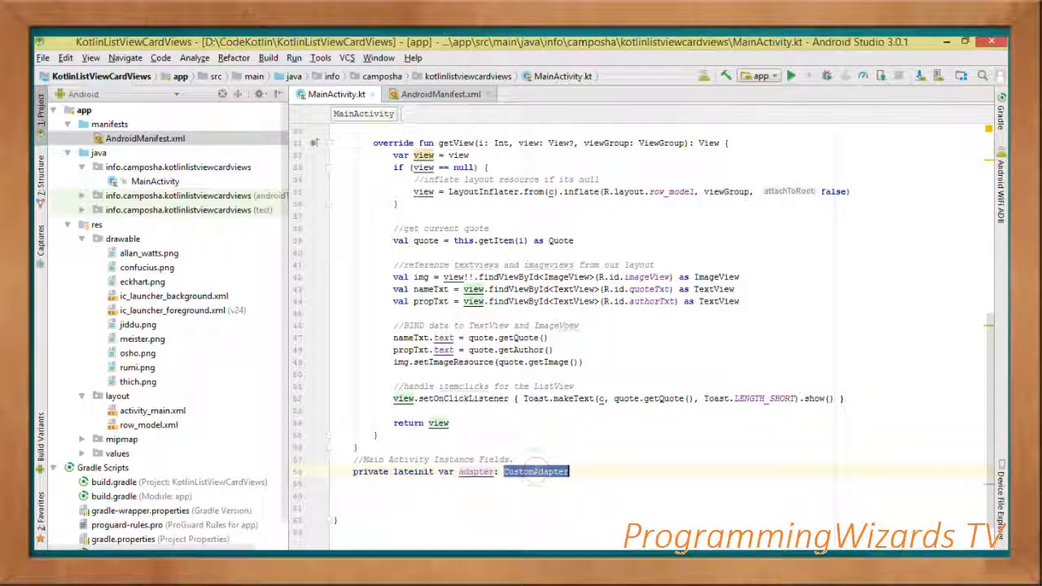
text(private lateinit var myListView: ListView)
text(// our data source)
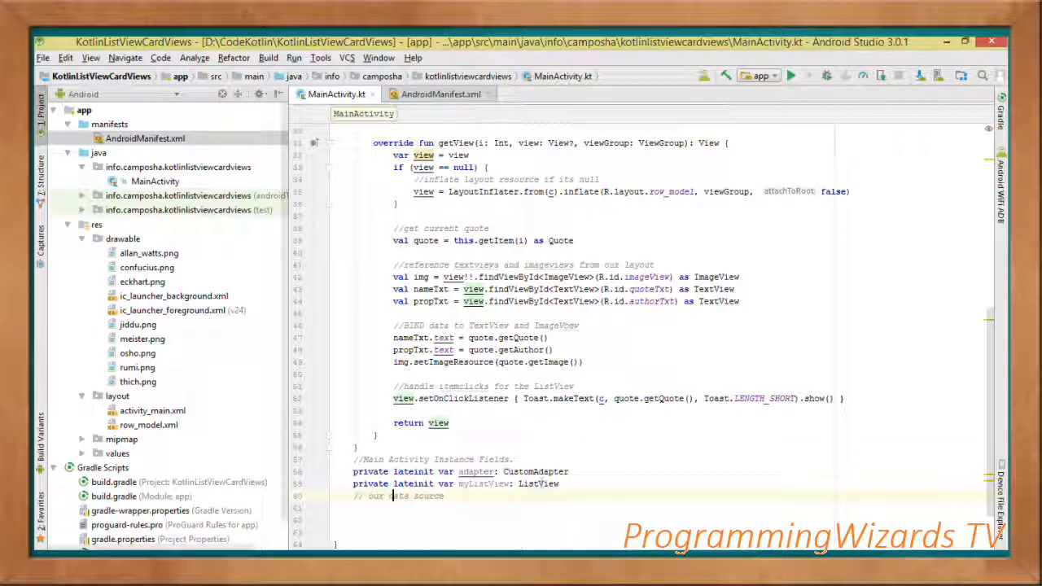
text(private val data: ArrayList<Quote>)
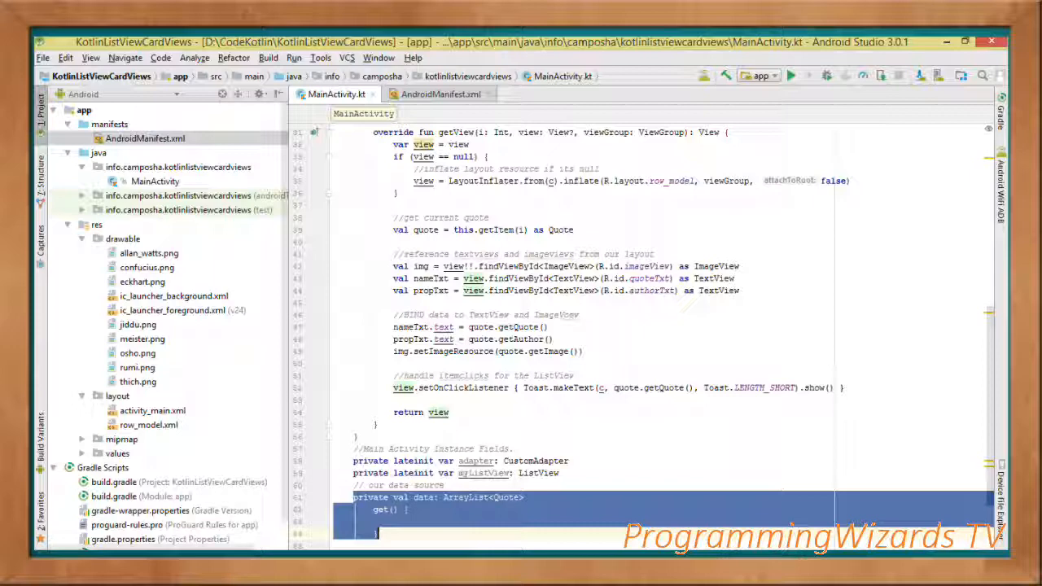
Fill the data getter with an ArrayList<Quote> of author quotes and drawable images.
scroll(down, 3)
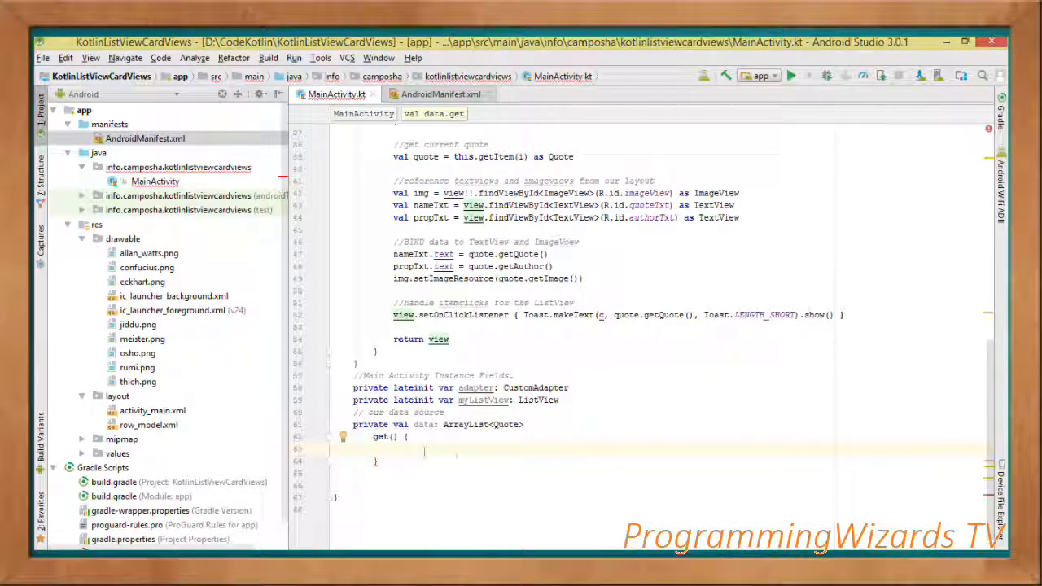
text(val quotes = ArrayList<Quote>())
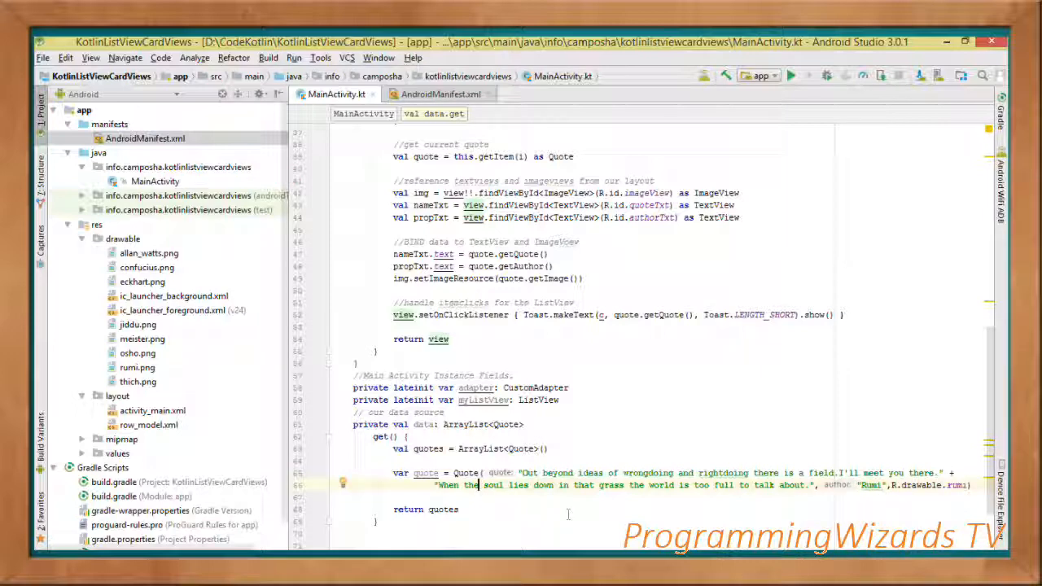
text(quotes.add(quote))
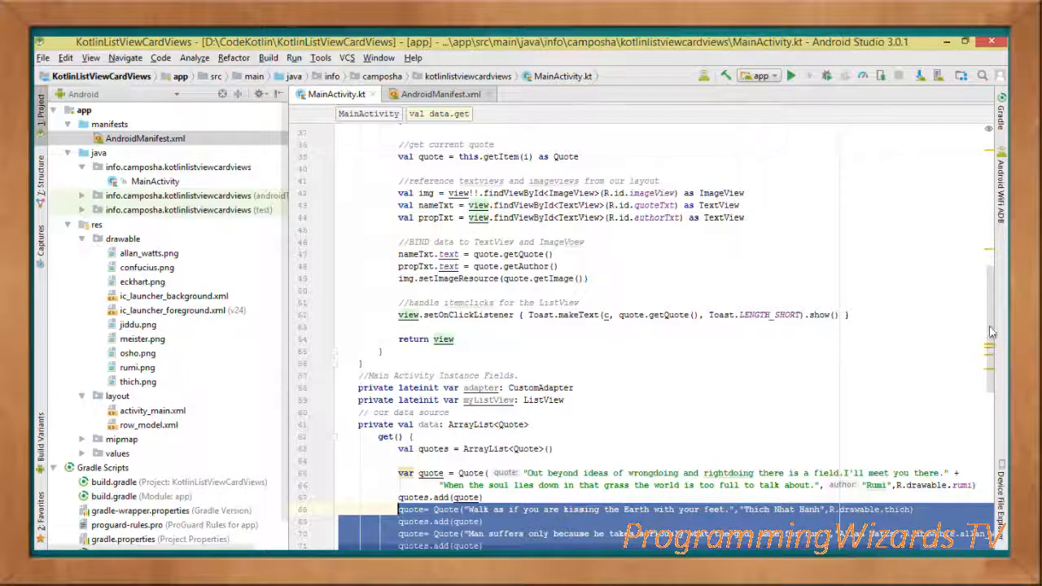
scroll(down, 3)
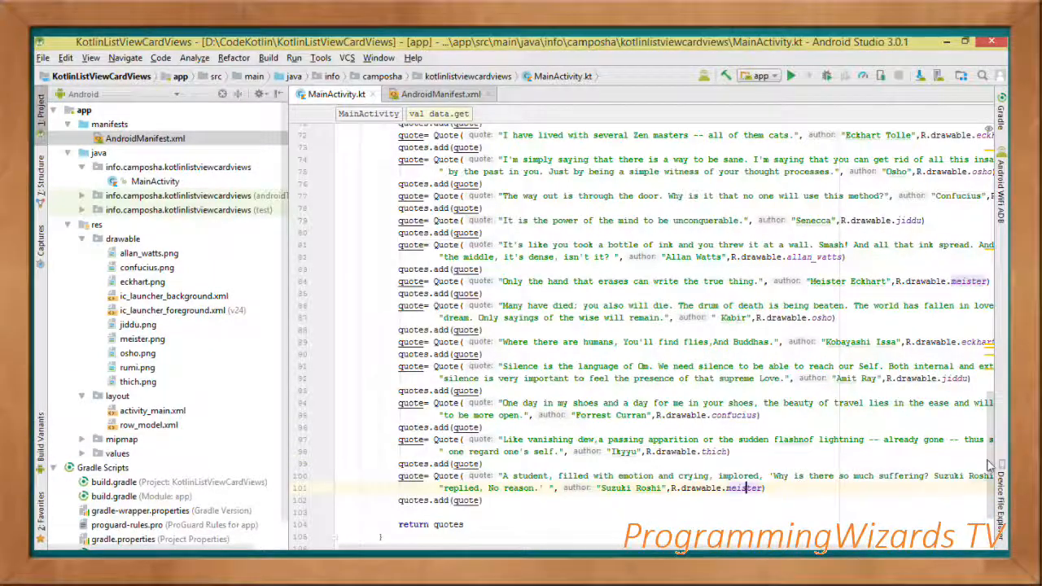
scroll(down, 3)
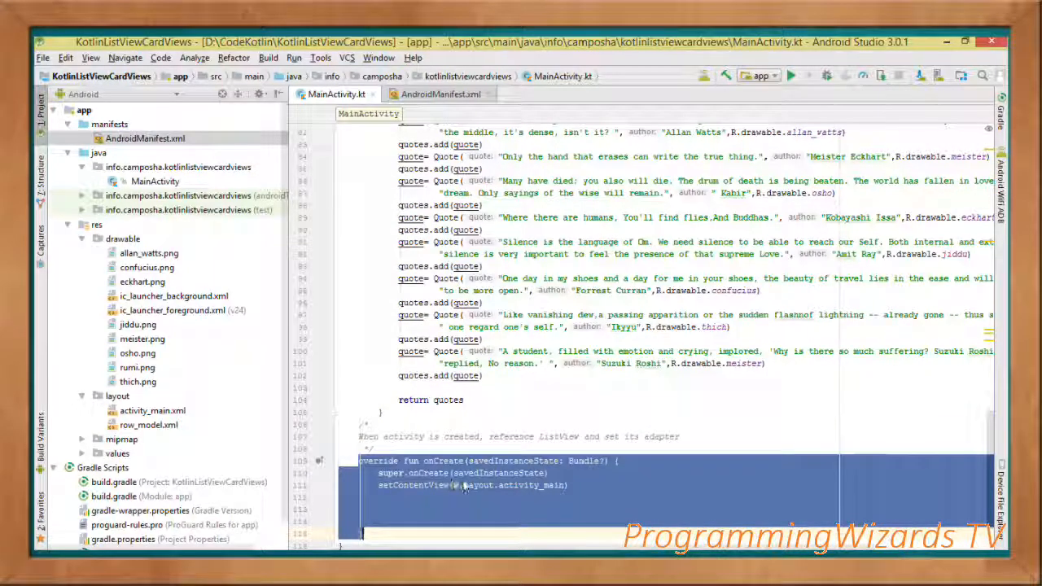
In onCreate, find myListView by R.id.myListView, attach CustomAdapter(this, data), and run the app.
click(464, 485)
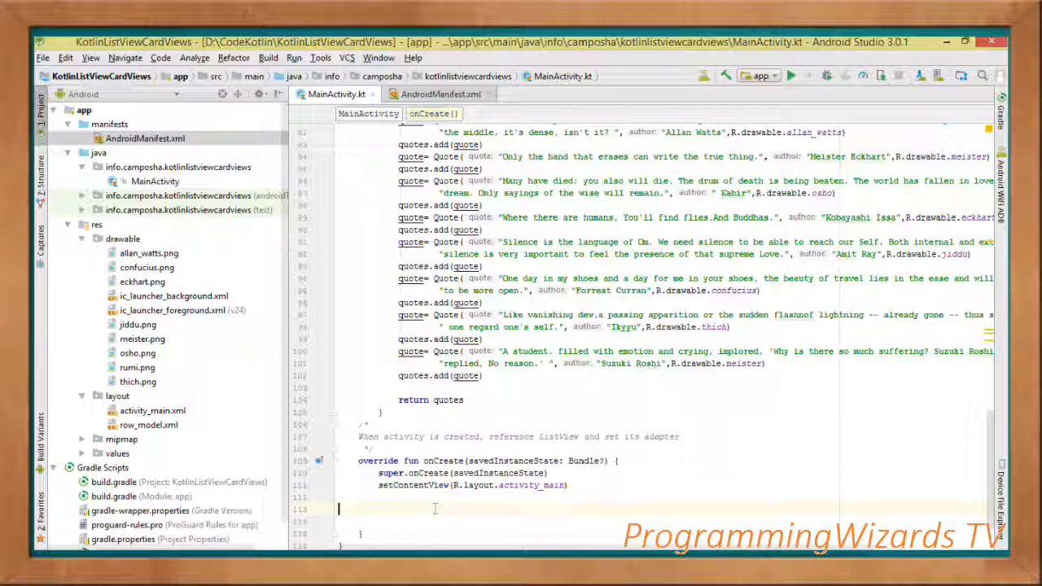
text(myListView = findViewById(R.id.myListView) as ListView)
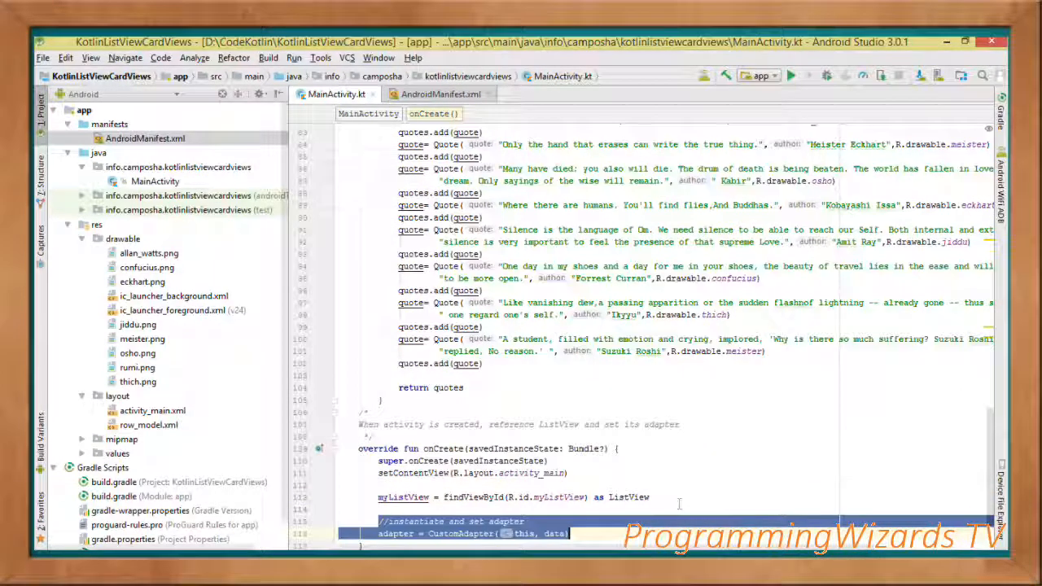
scroll(down, 3)
text(myListView.adapter = adapter)
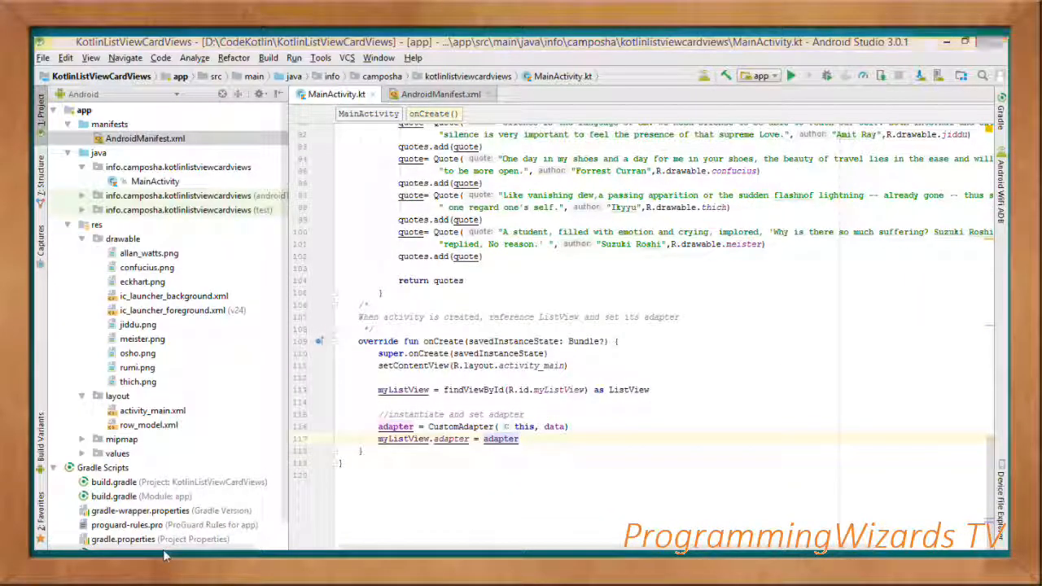
click(790, 75)
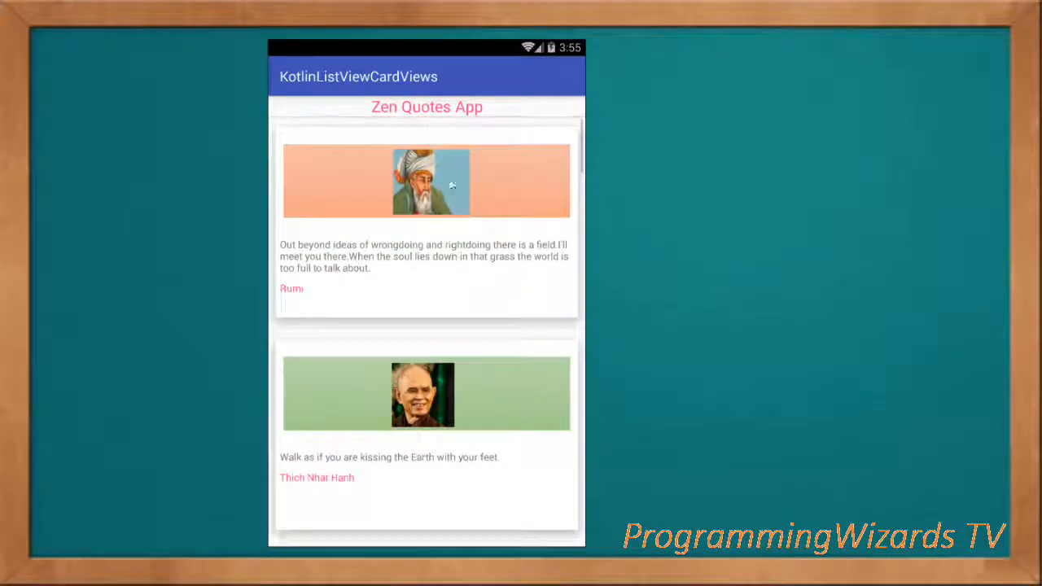
Scroll through the Zen Quotes image cards in the emulator down to the Silence quote.
scroll(down, 3)
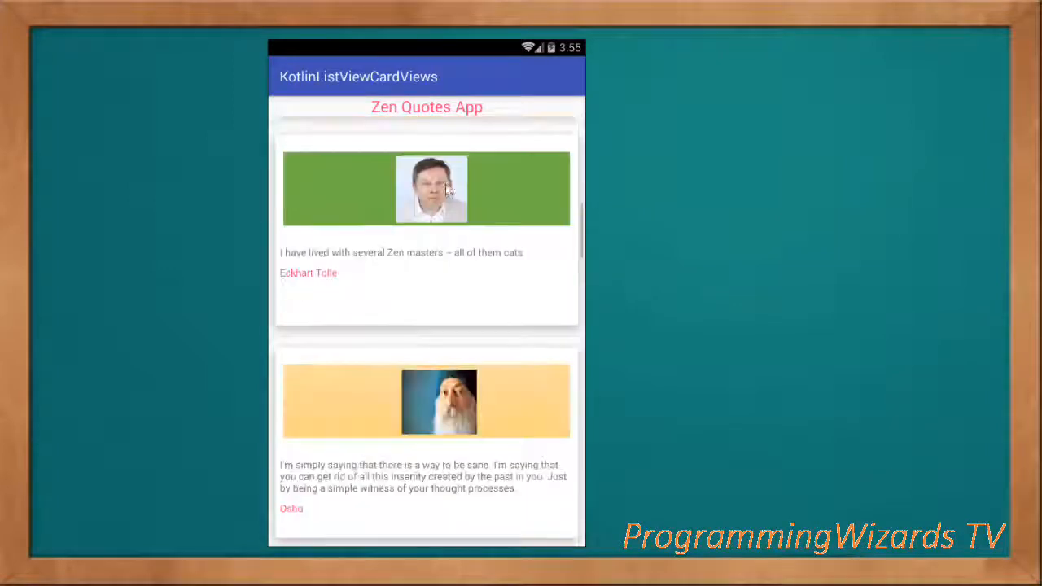
scroll(down, 3)
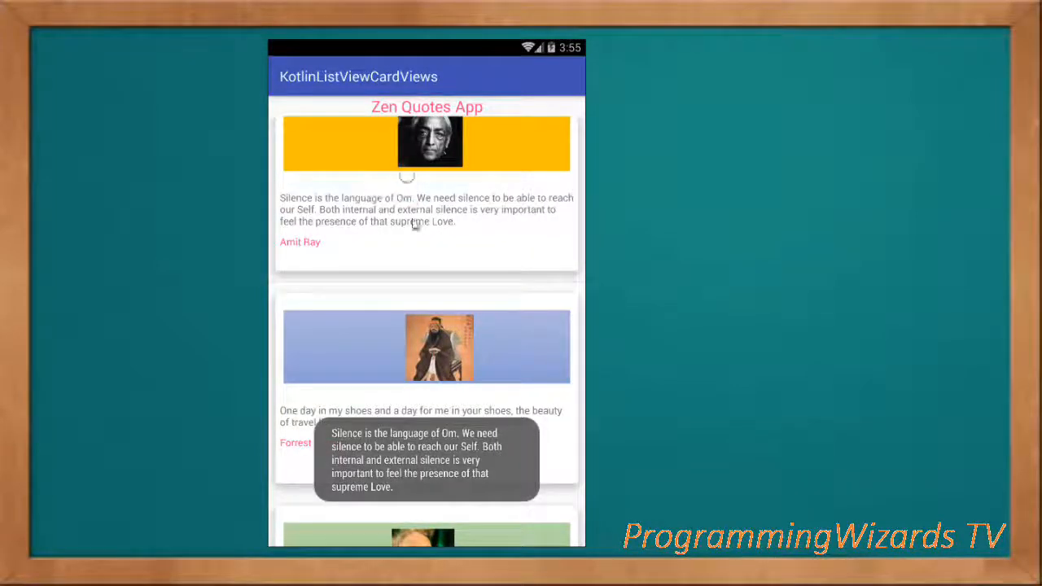
scroll(down, 3)
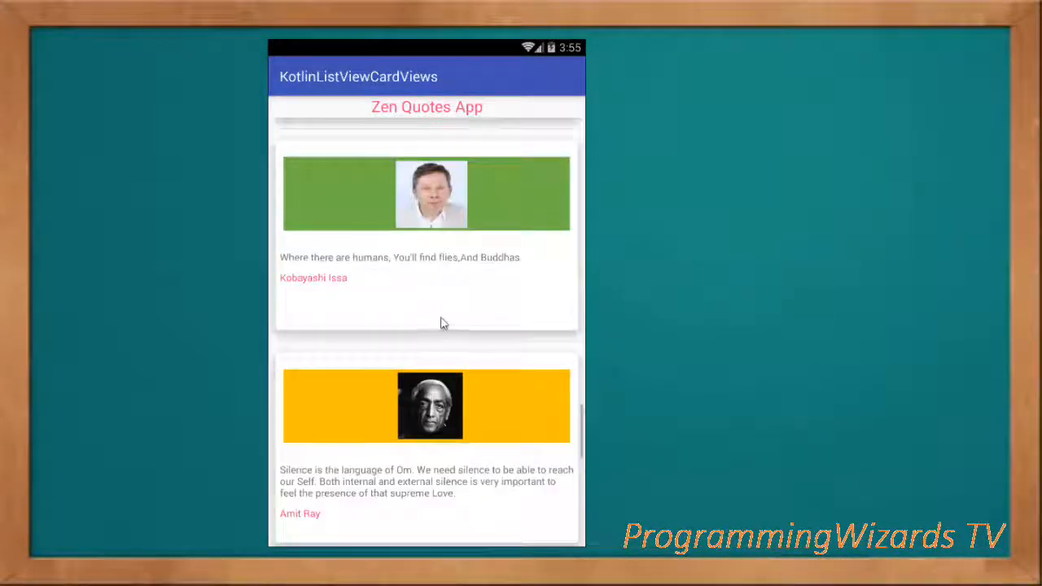
scroll(down, 3)
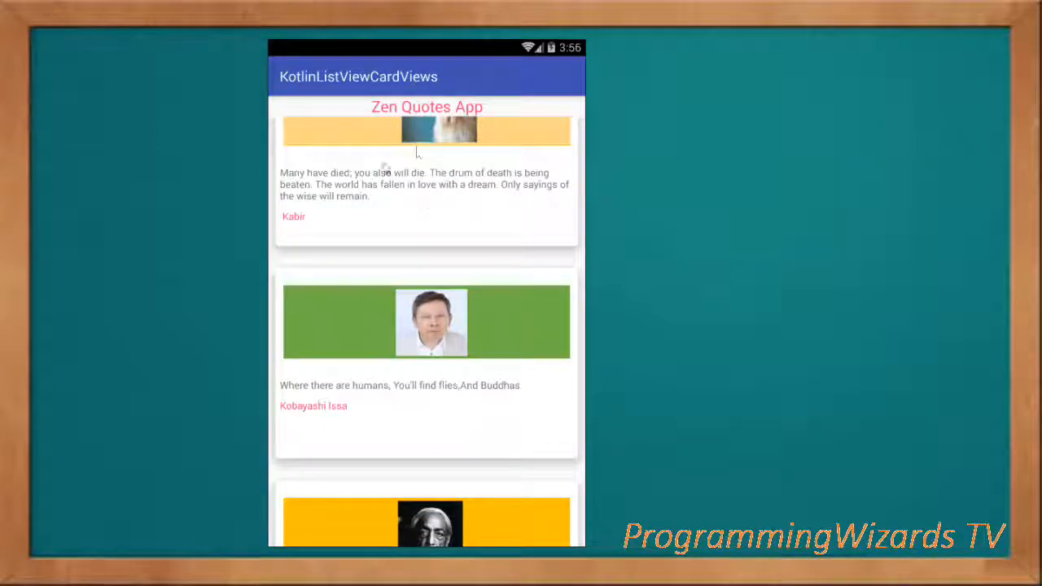
mouse_move(366, 49)
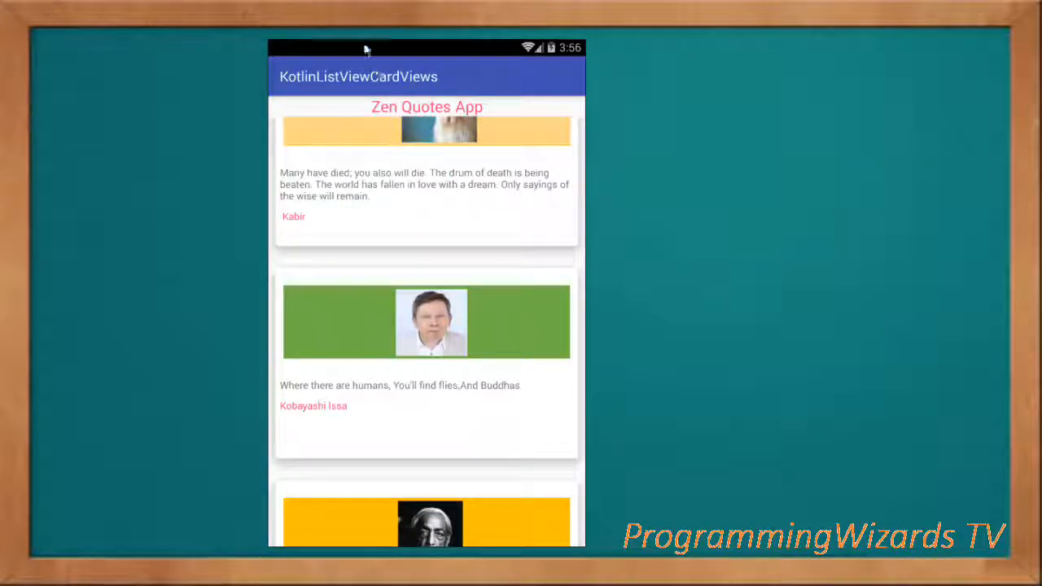